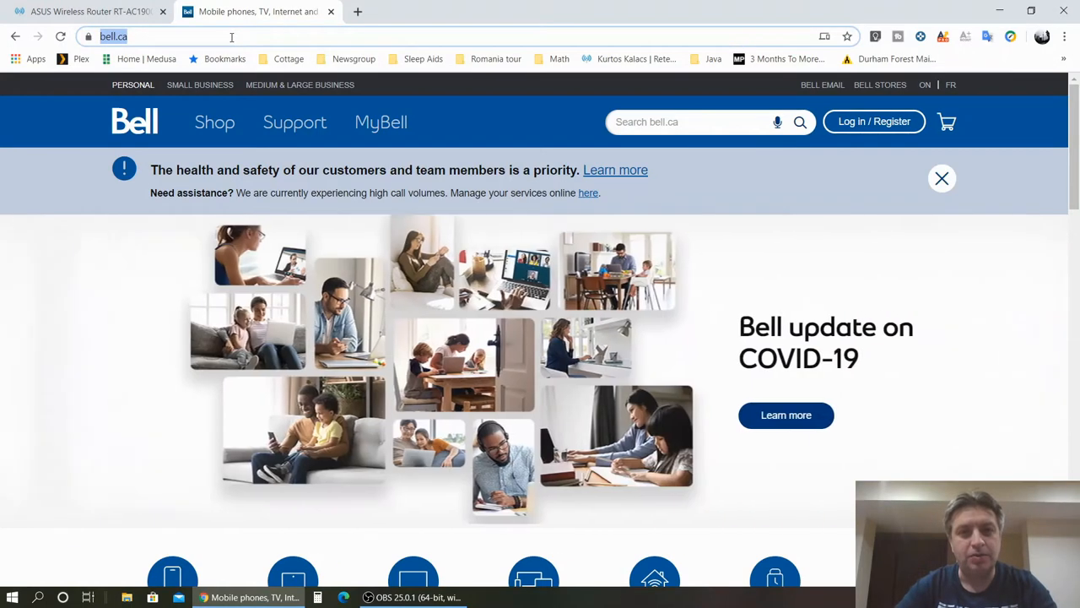
- Go to the MyBell login page from bell.ca and start new-account registration
{"action": "left_click", "coordinate": [875, 122]}
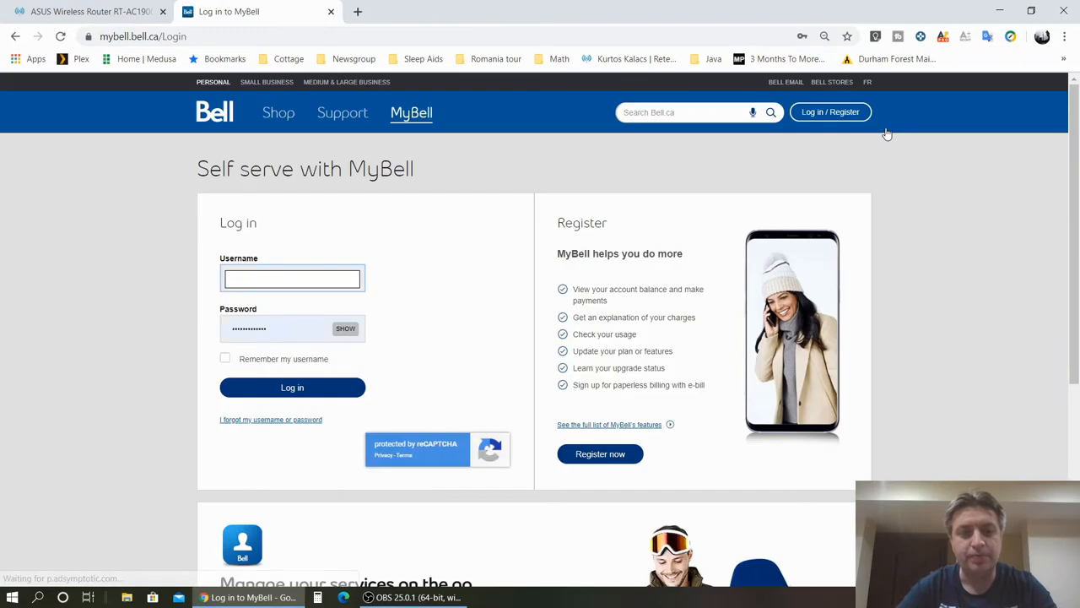
{"action": "mouse_move", "coordinate": [307, 399]}
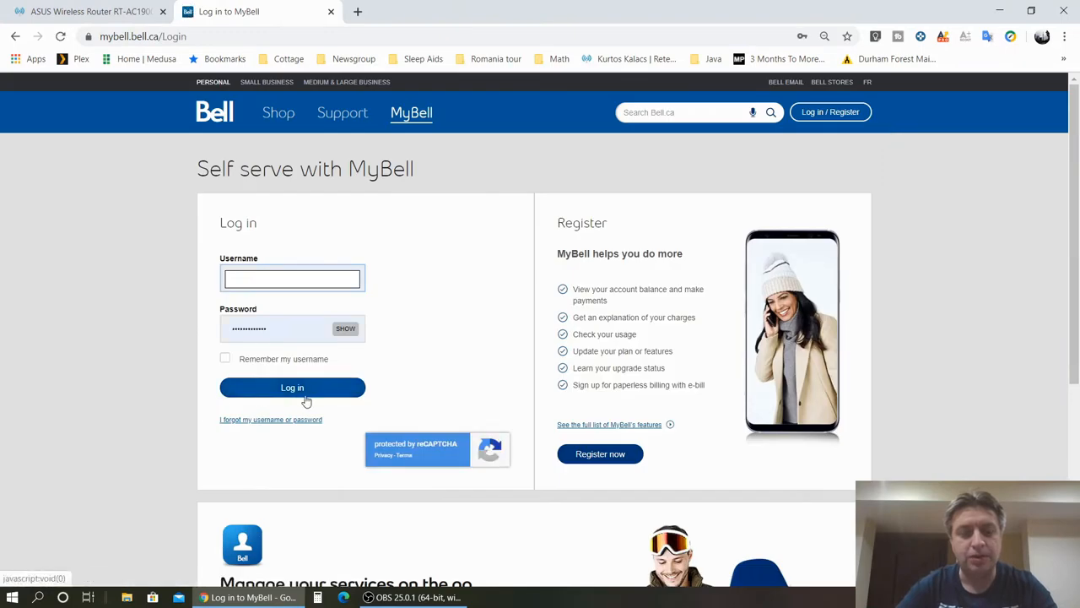
{"action": "left_click", "coordinate": [599, 454]}
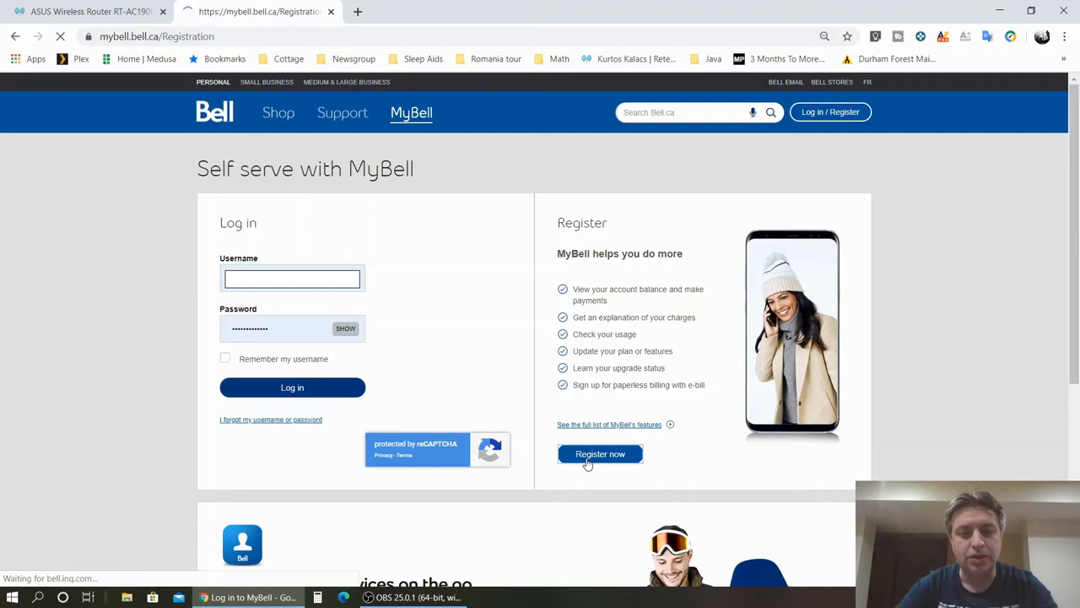
- View the MyBell registration form, then go back to the login page without filling it
{"action": "left_click", "coordinate": [601, 454]}
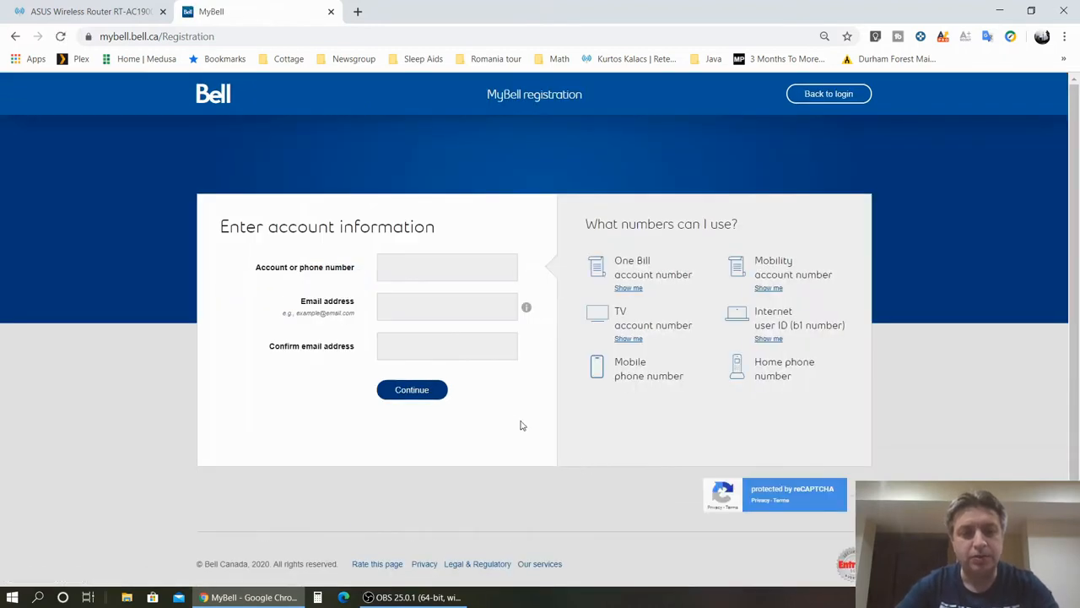
{"action": "mouse_move", "coordinate": [374, 177]}
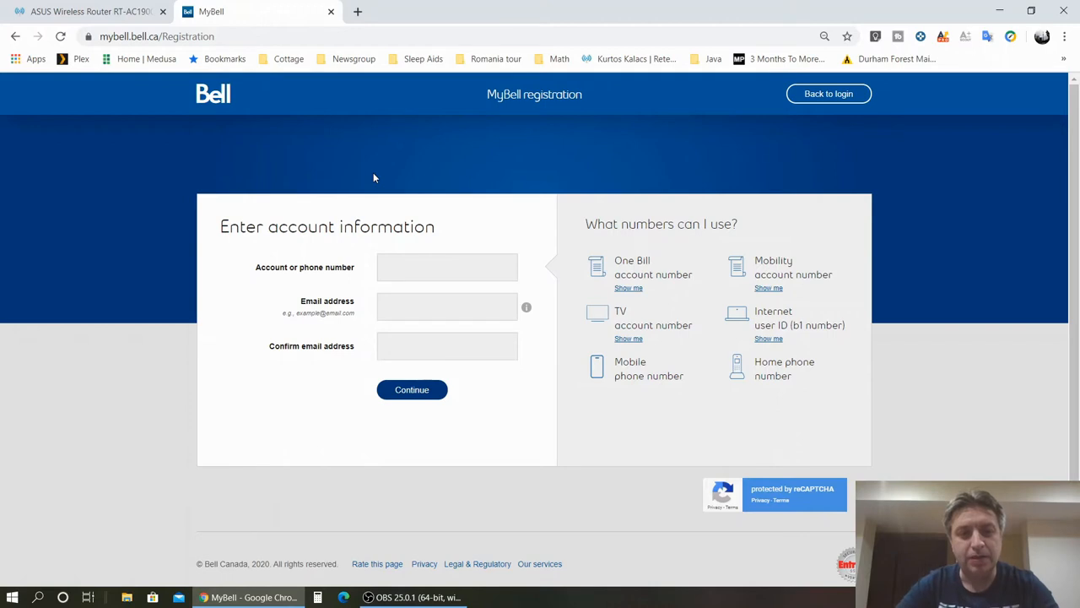
{"action": "mouse_move", "coordinate": [300, 277]}
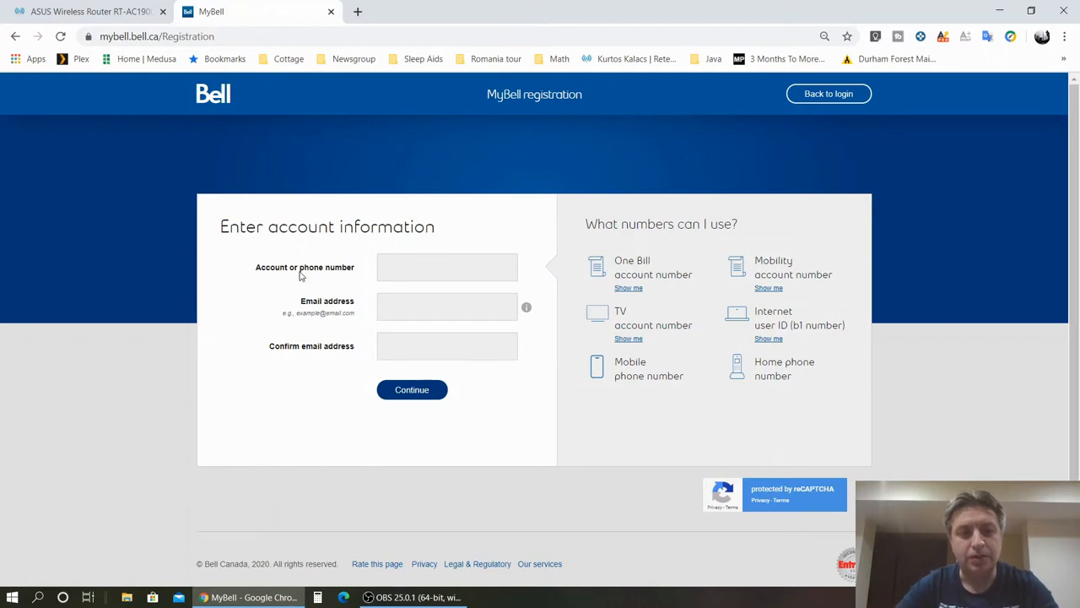
{"action": "mouse_move", "coordinate": [388, 206]}
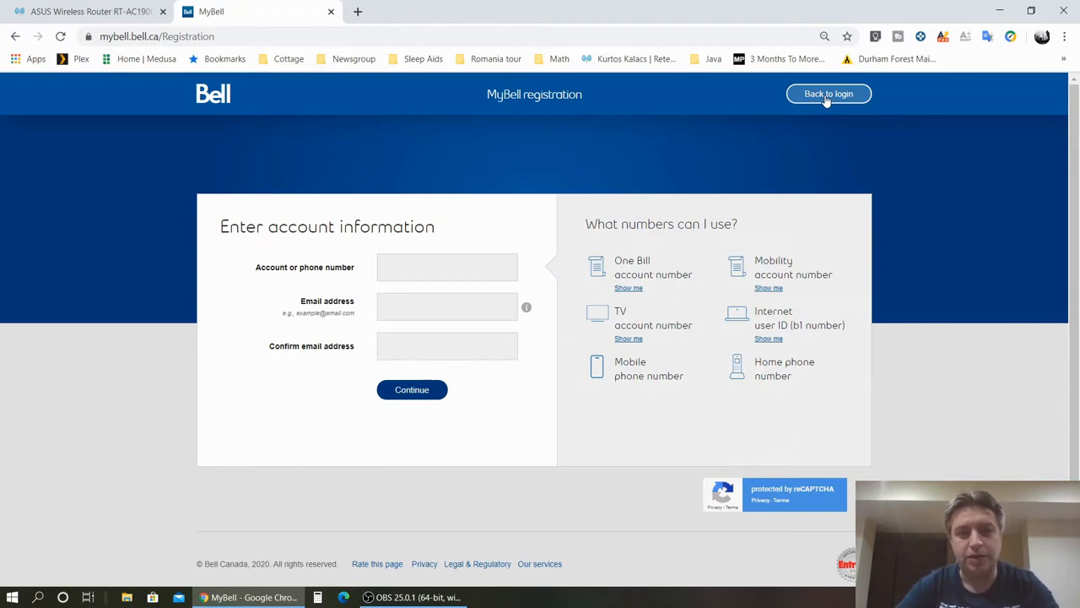
{"action": "left_click", "coordinate": [827, 92]}
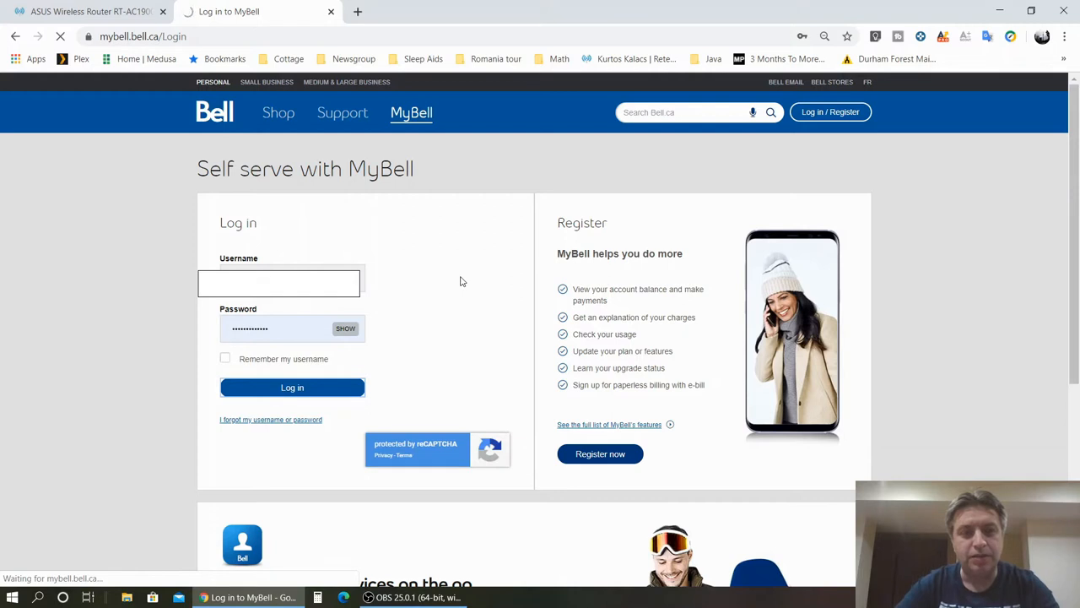
- Sign in to MyBell and go to Change modem access password under Settings
{"action": "left_click", "coordinate": [292, 386]}
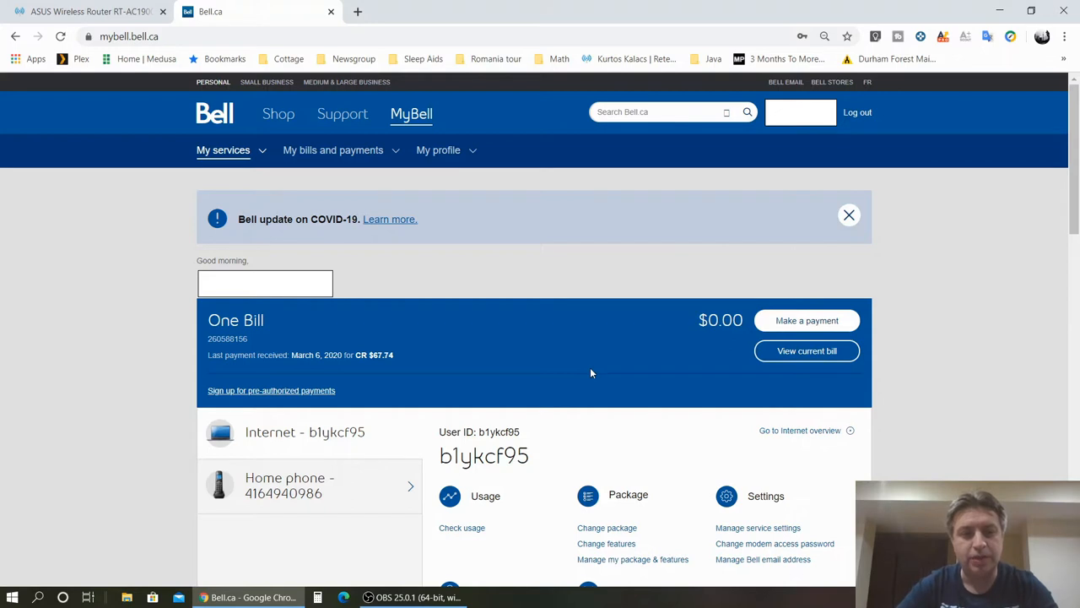
{"action": "mouse_move", "coordinate": [593, 348]}
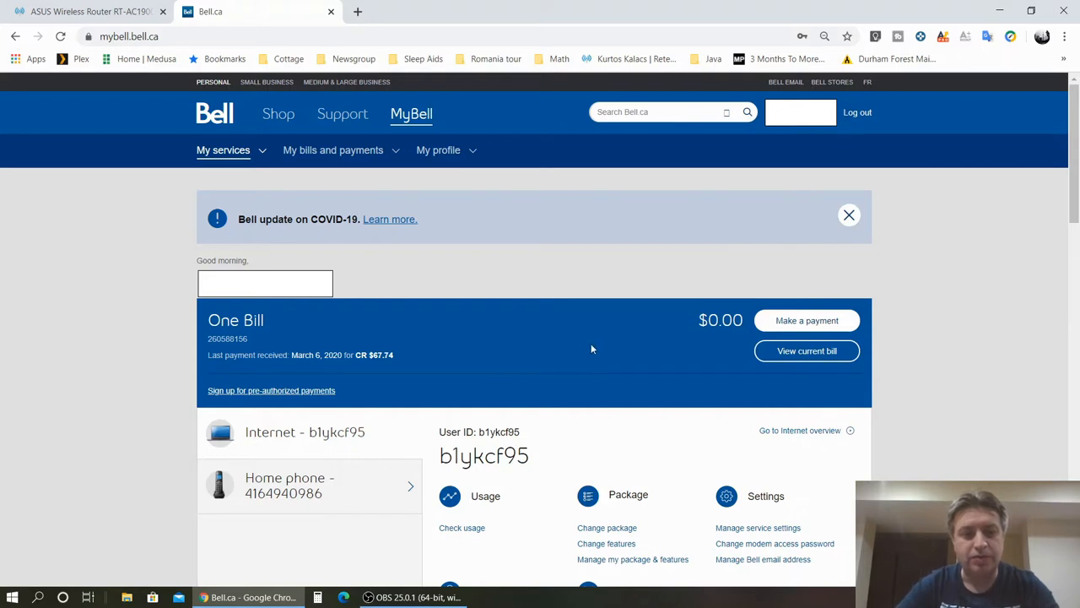
{"action": "mouse_move", "coordinate": [266, 496]}
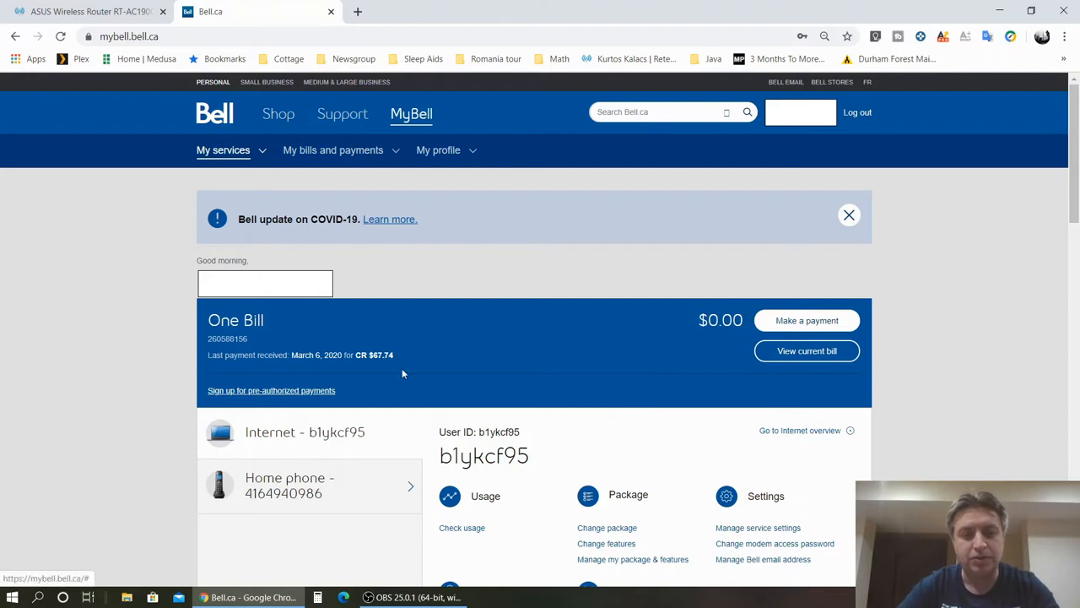
{"action": "mouse_move", "coordinate": [611, 351]}
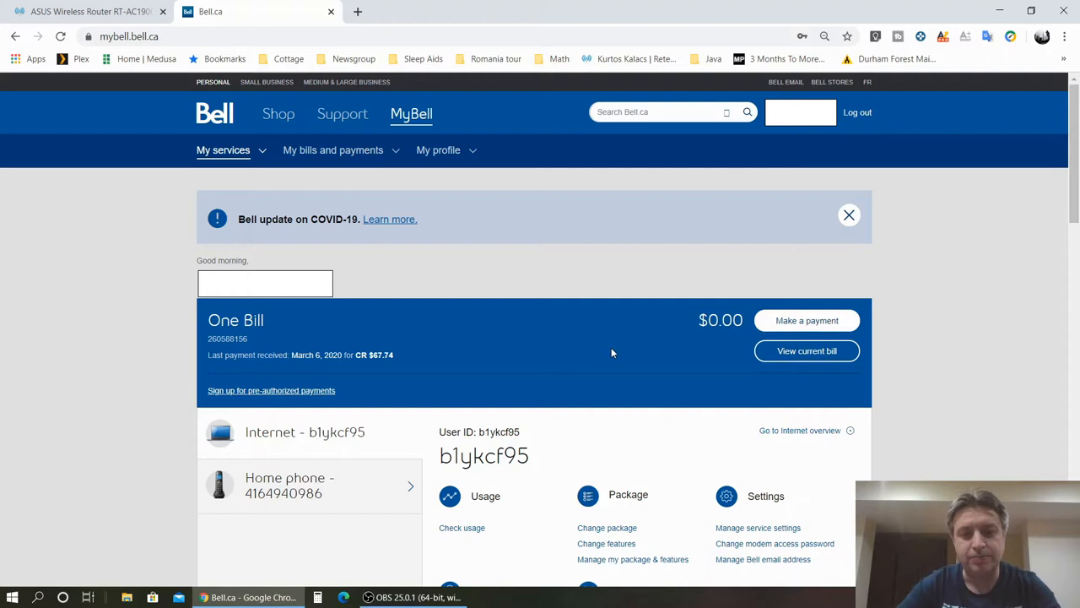
{"action": "mouse_move", "coordinate": [601, 324]}
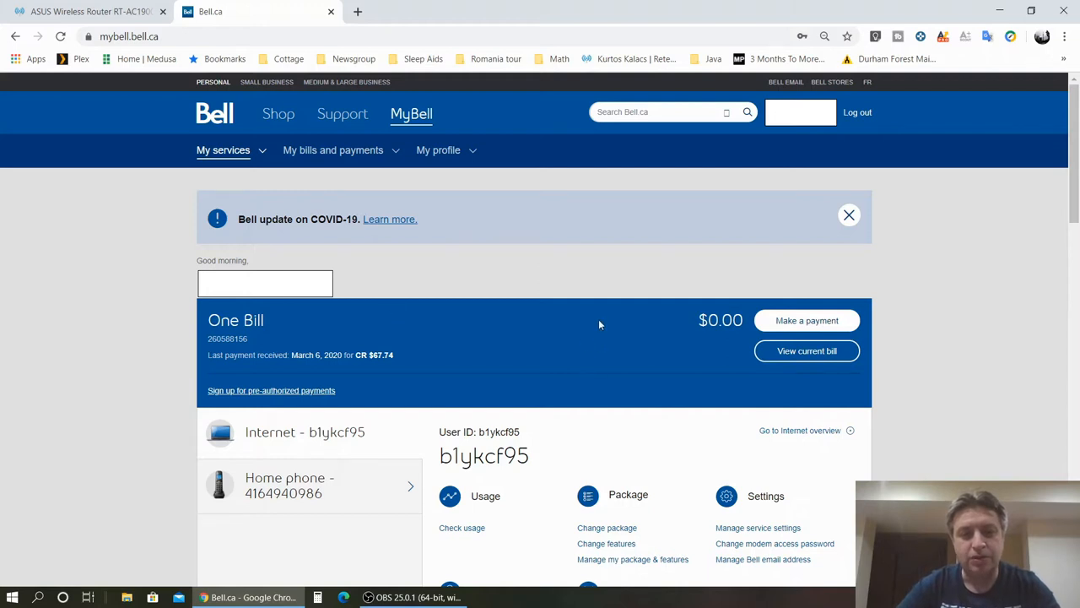
{"action": "scroll", "scroll_direction": "down", "scroll_amount": 3}
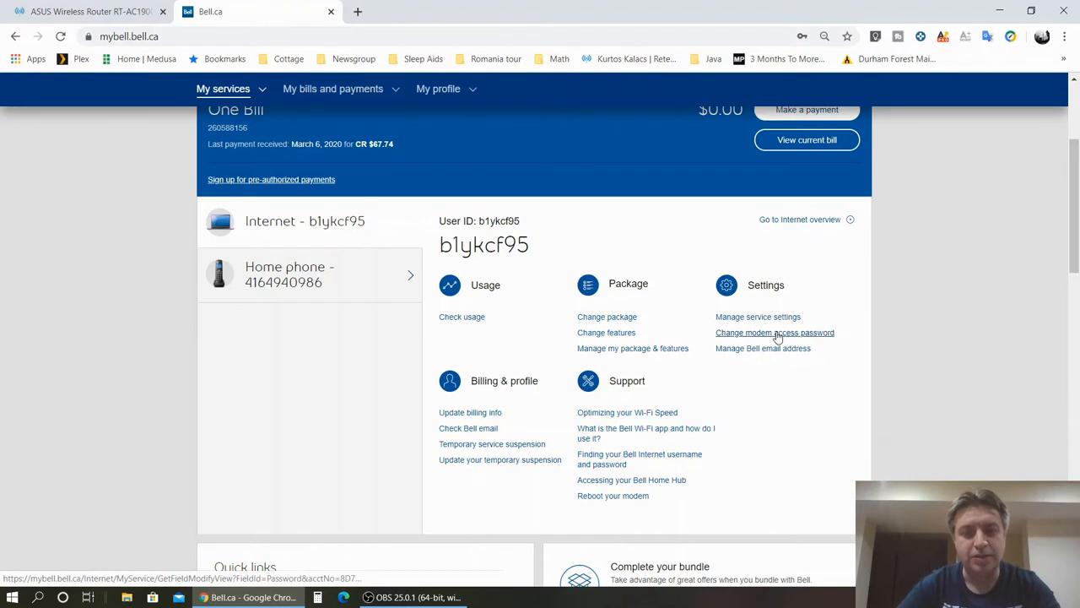
{"action": "left_click", "coordinate": [774, 333]}
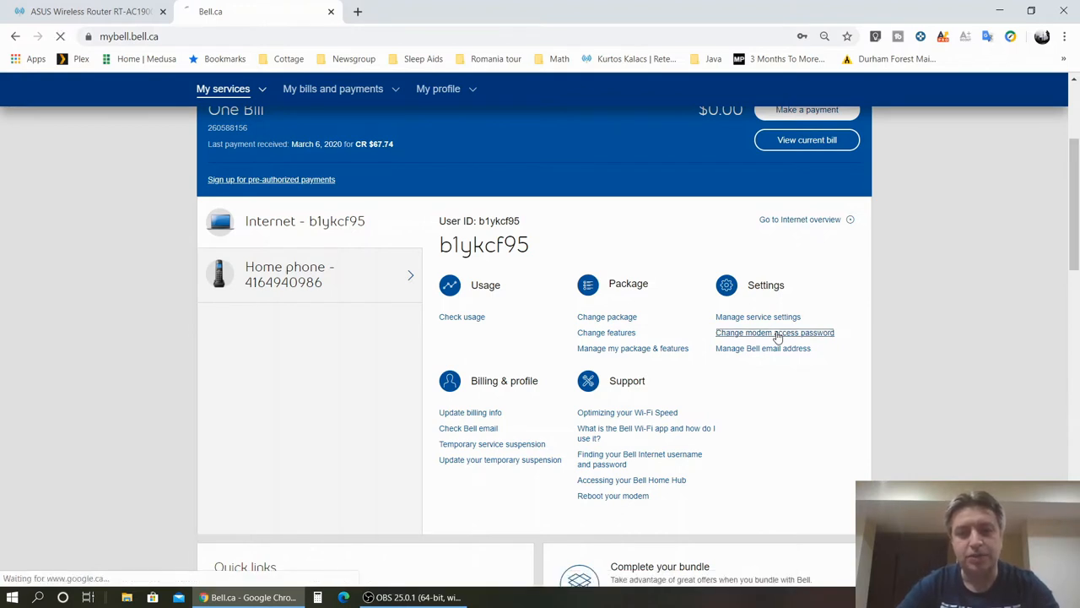
- Review the Change Internet access password form and return via the MyBell back link
{"action": "left_click", "coordinate": [775, 333]}
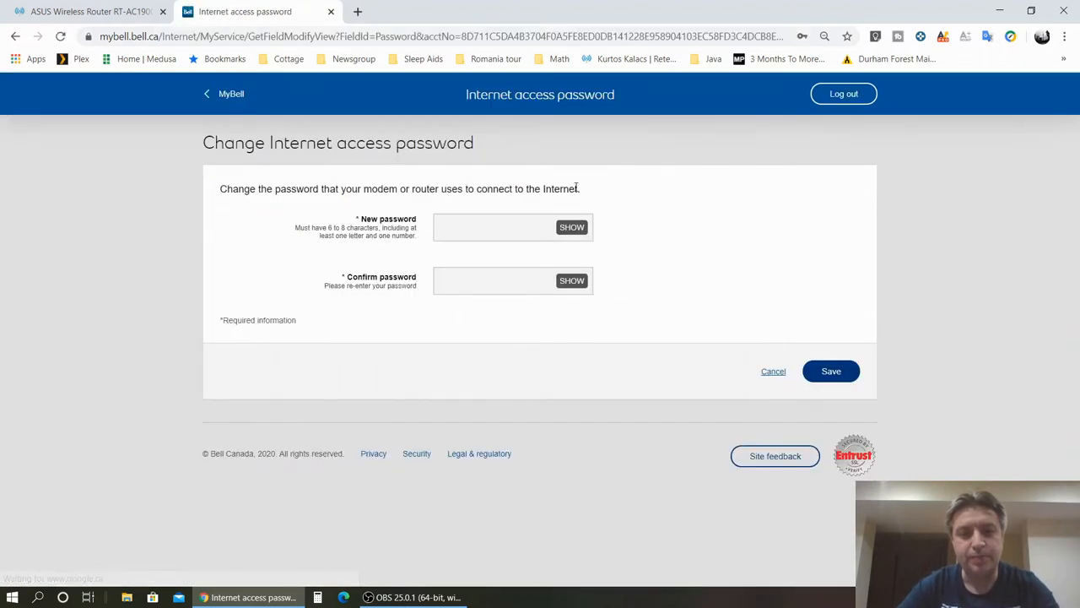
{"action": "mouse_move", "coordinate": [476, 241]}
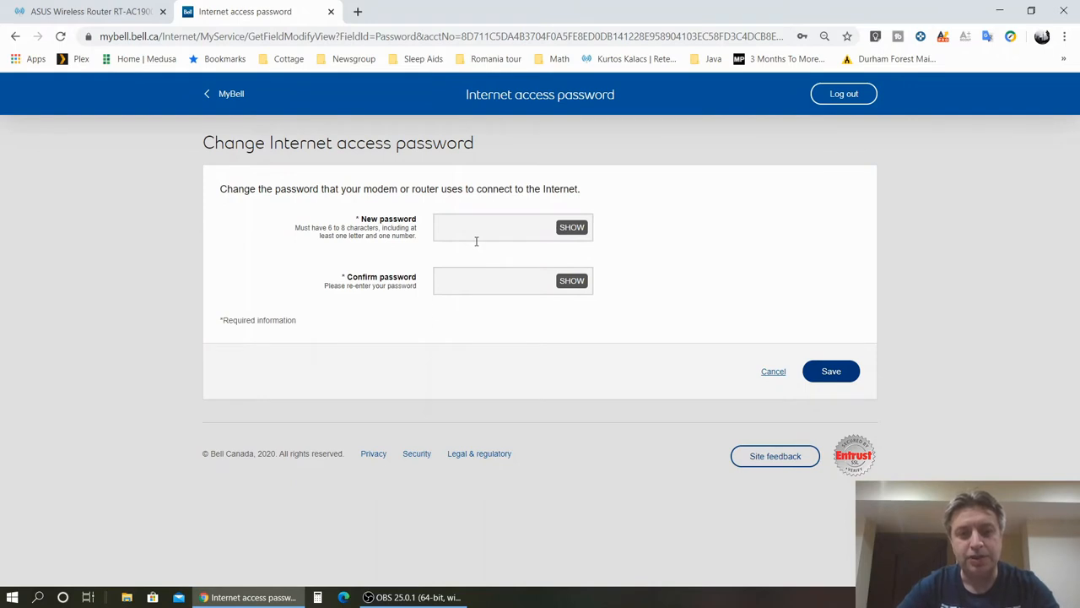
{"action": "mouse_move", "coordinate": [615, 210]}
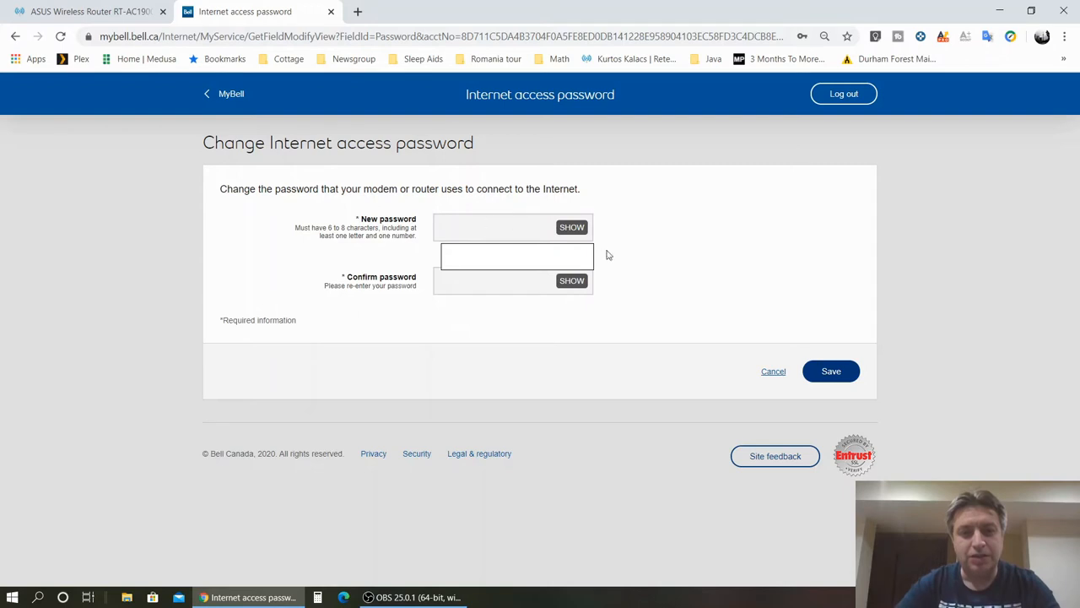
{"action": "mouse_move", "coordinate": [665, 276]}
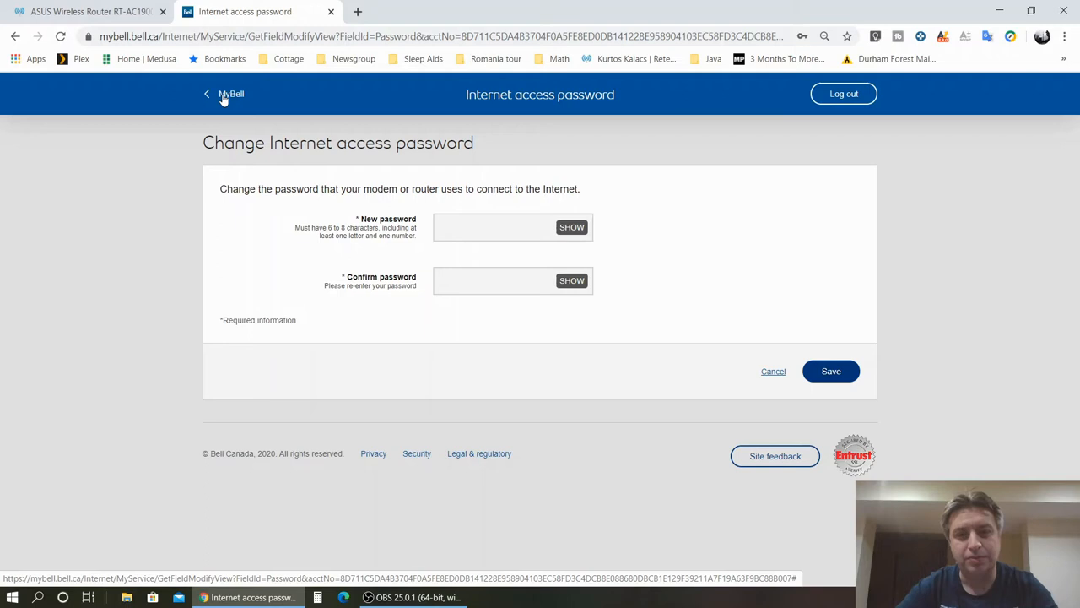
{"action": "left_click", "coordinate": [226, 94]}
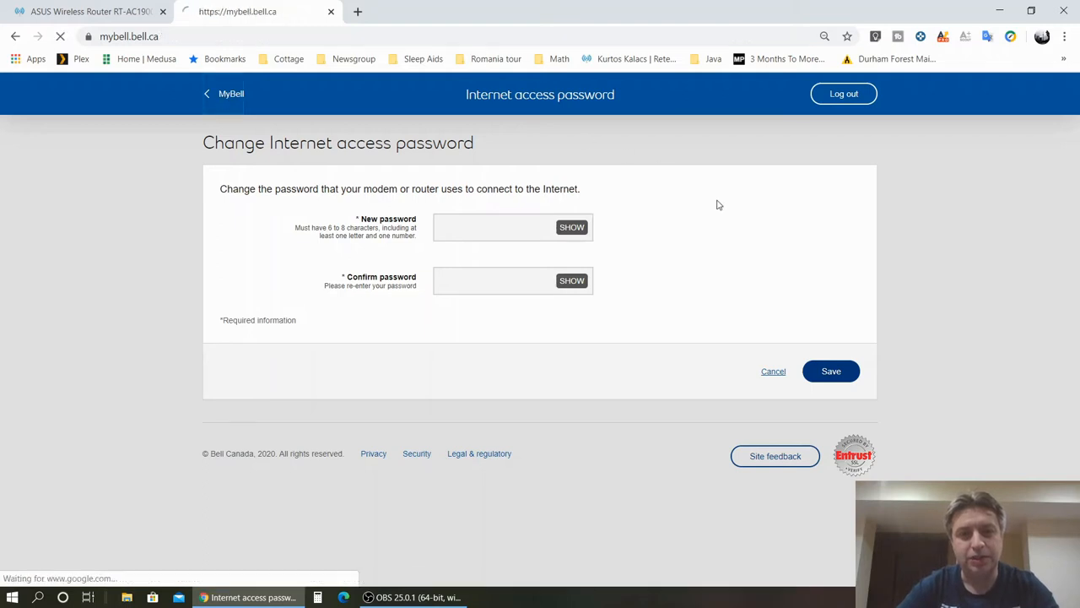
- Return to the MyBell My services overview with the modem password unchanged
{"action": "left_click", "coordinate": [773, 371]}
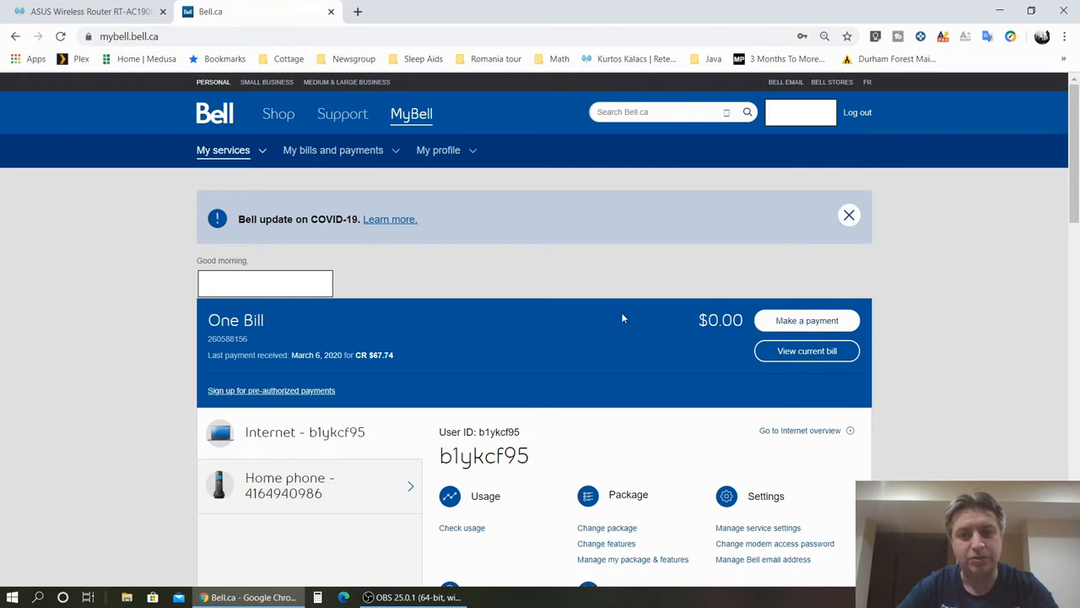
{"action": "mouse_move", "coordinate": [338, 184]}
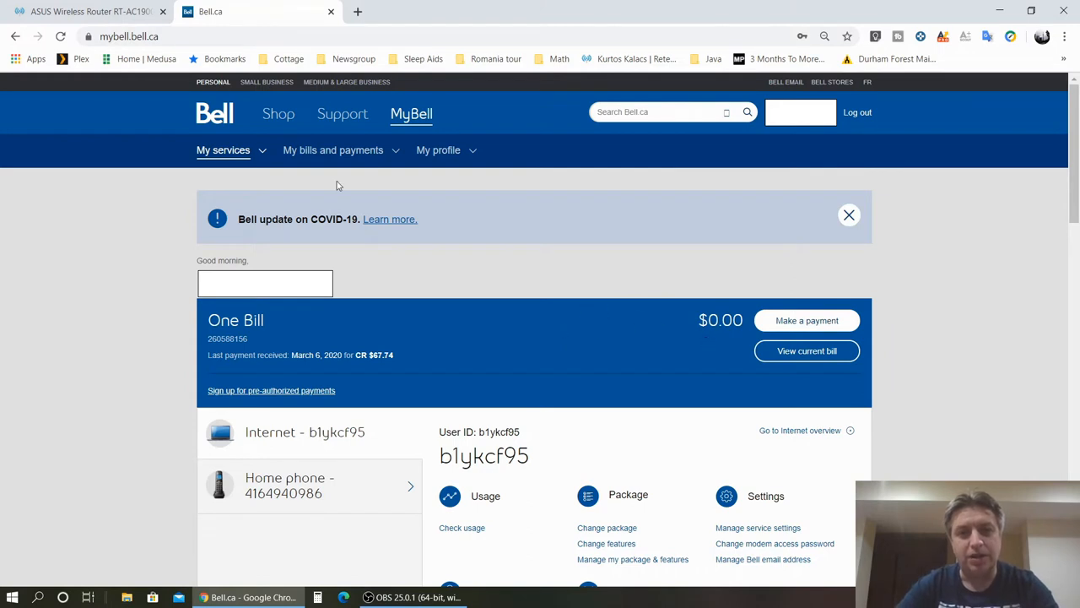
{"action": "mouse_move", "coordinate": [81, 10]}
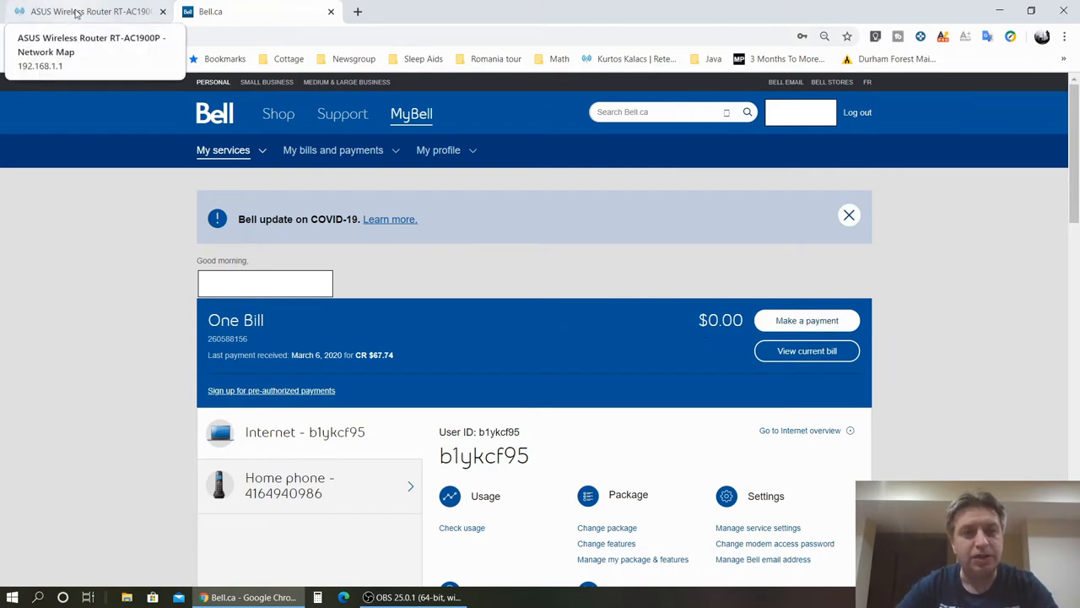
- Switch to the ASUS router tab and scroll the Network Map showing Connected and port statuses
{"action": "left_click", "coordinate": [85, 10]}
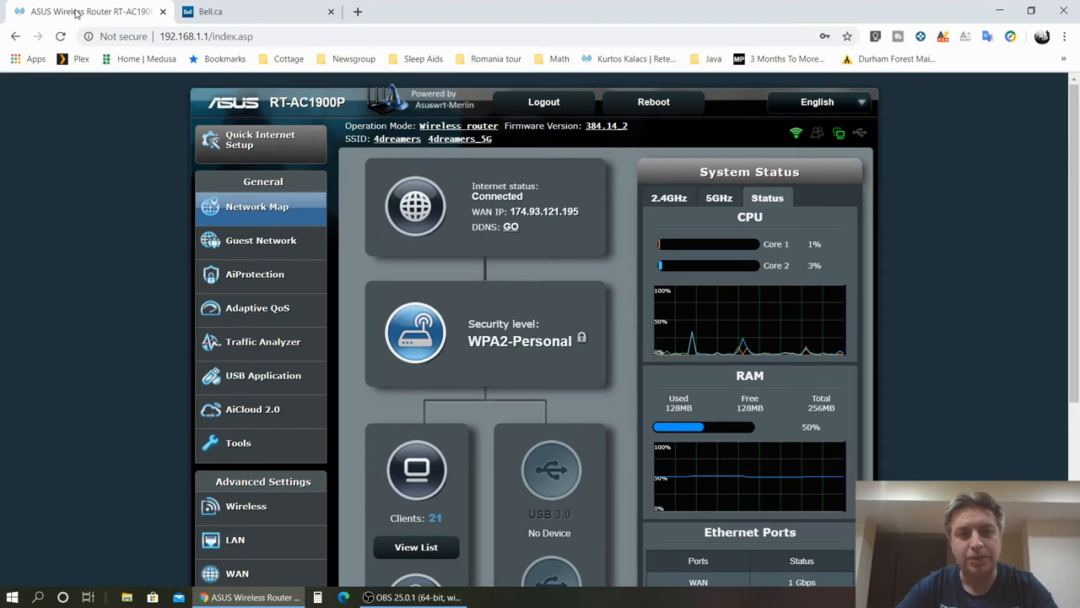
{"action": "scroll", "scroll_direction": "down", "scroll_amount": 3}
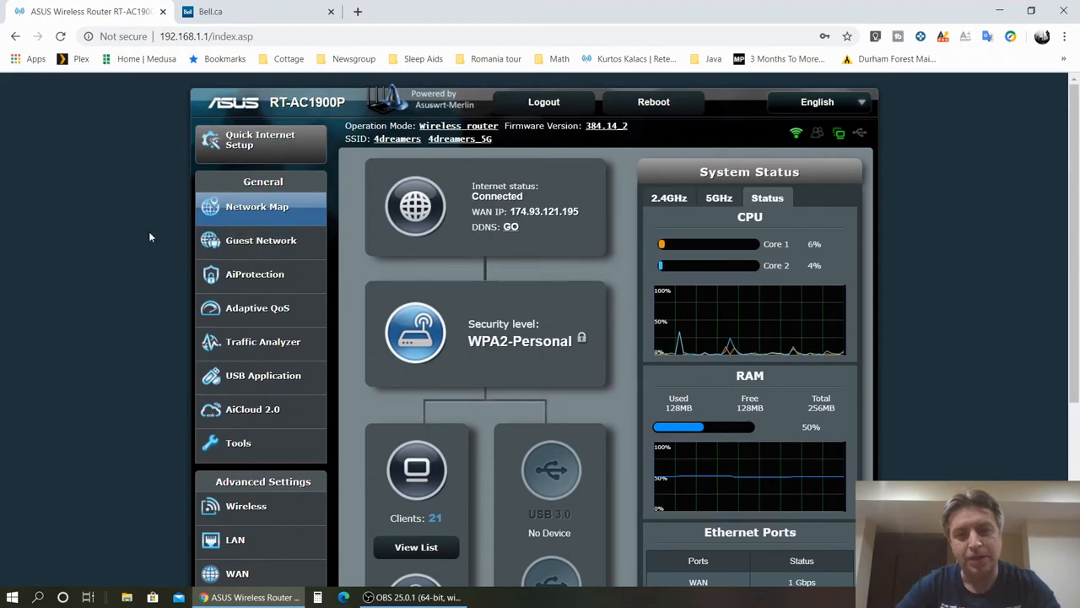
{"action": "scroll", "scroll_direction": "down", "scroll_amount": 3}
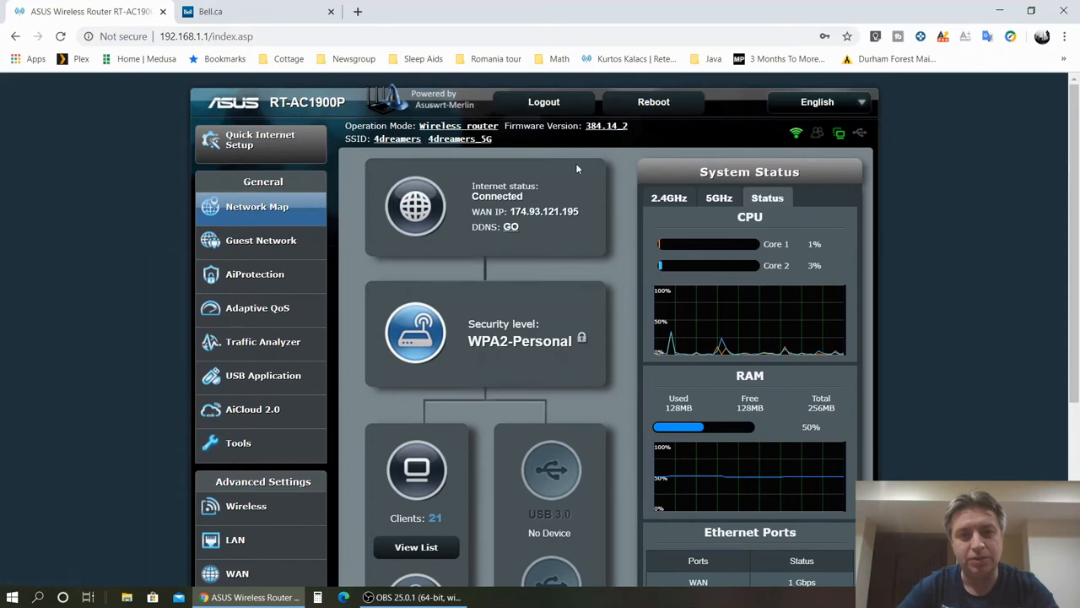
{"action": "mouse_move", "coordinate": [626, 159]}
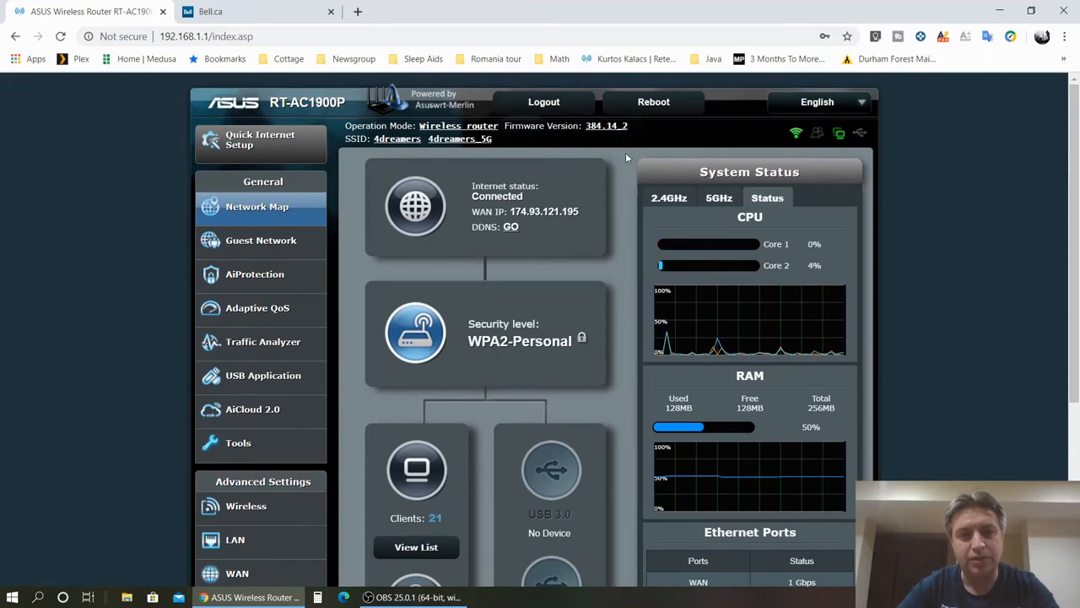
{"action": "mouse_move", "coordinate": [361, 101]}
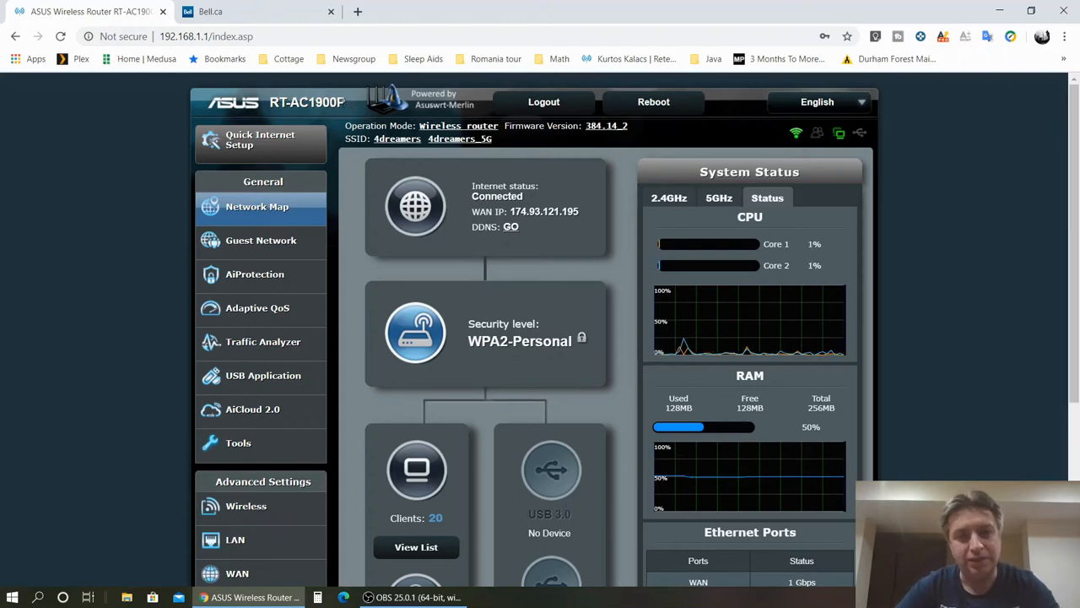
{"action": "scroll", "scroll_direction": "down", "scroll_amount": 3}
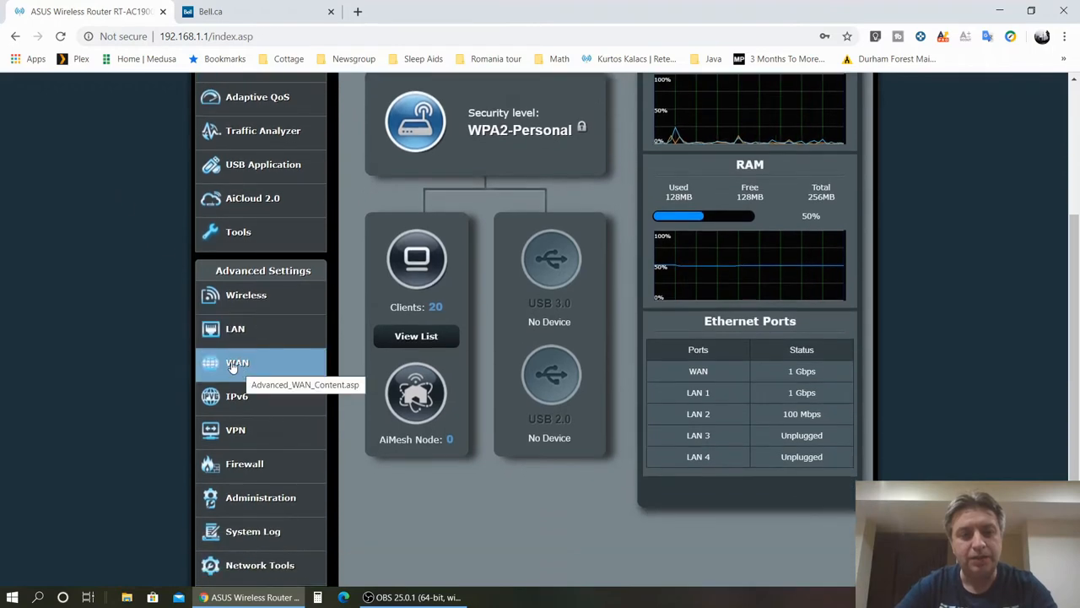
{"action": "left_click", "coordinate": [236, 363]}
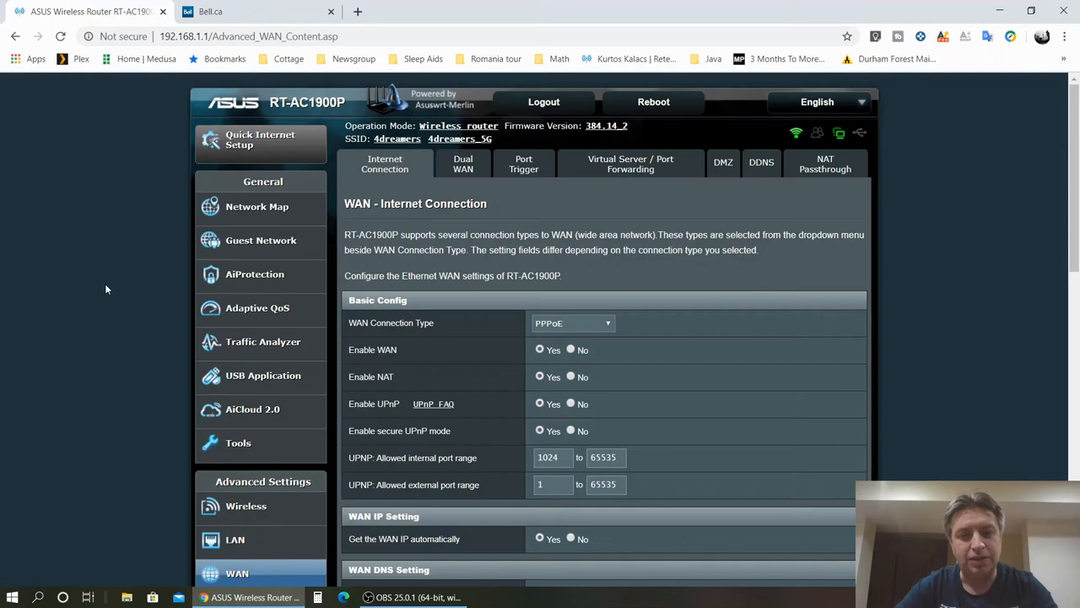
{"action": "mouse_move", "coordinate": [584, 305]}
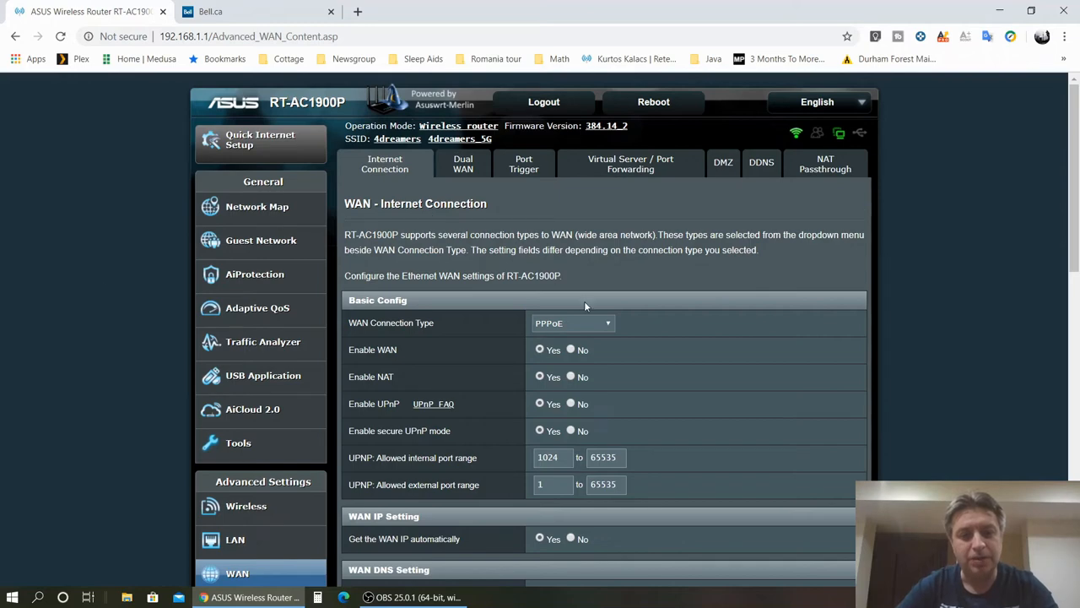
{"action": "scroll", "scroll_direction": "down", "scroll_amount": 3}
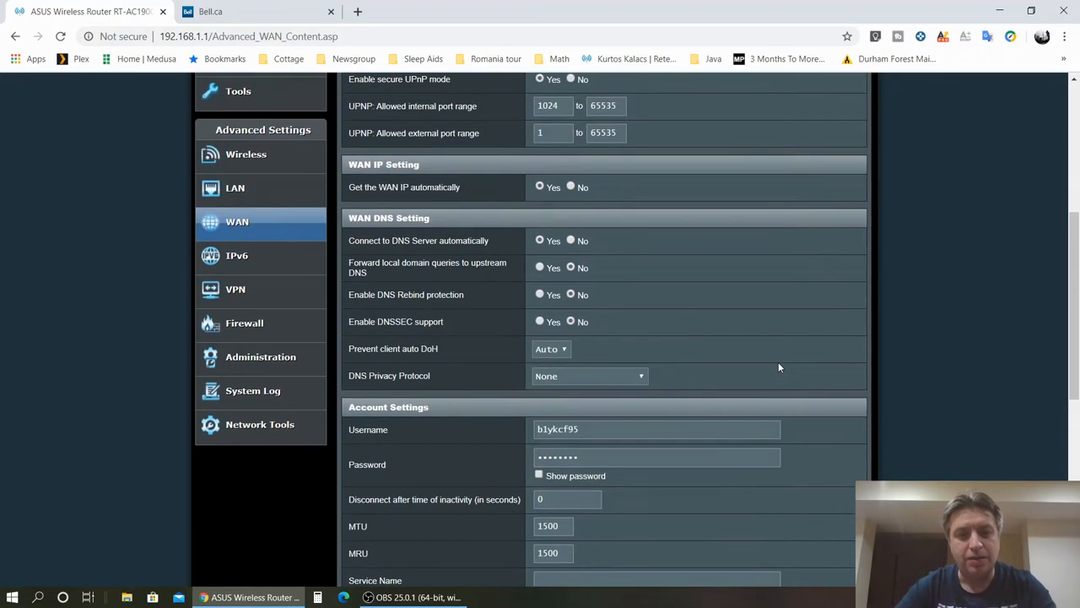
{"action": "scroll", "scroll_direction": "up", "scroll_amount": 3}
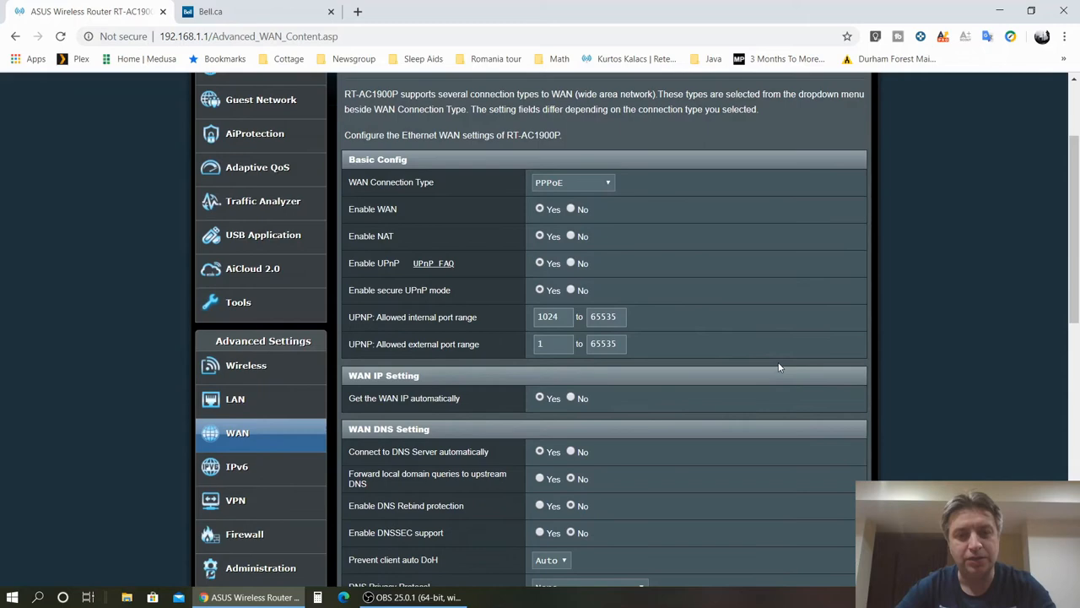
{"action": "scroll", "scroll_direction": "down", "scroll_amount": 3}
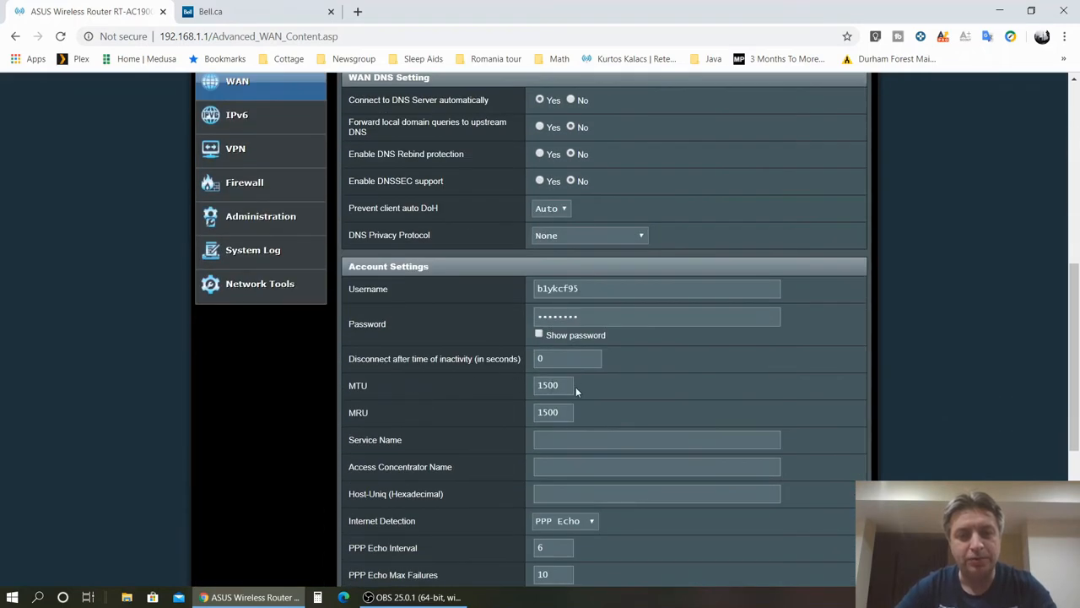
{"action": "mouse_move", "coordinate": [624, 387]}
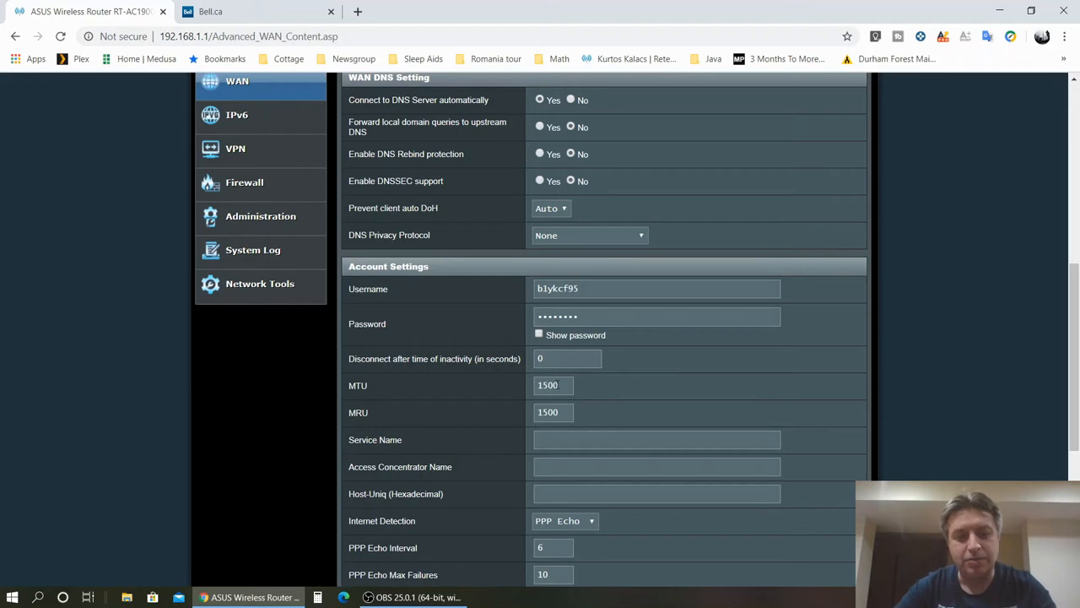
{"action": "mouse_move", "coordinate": [616, 394]}
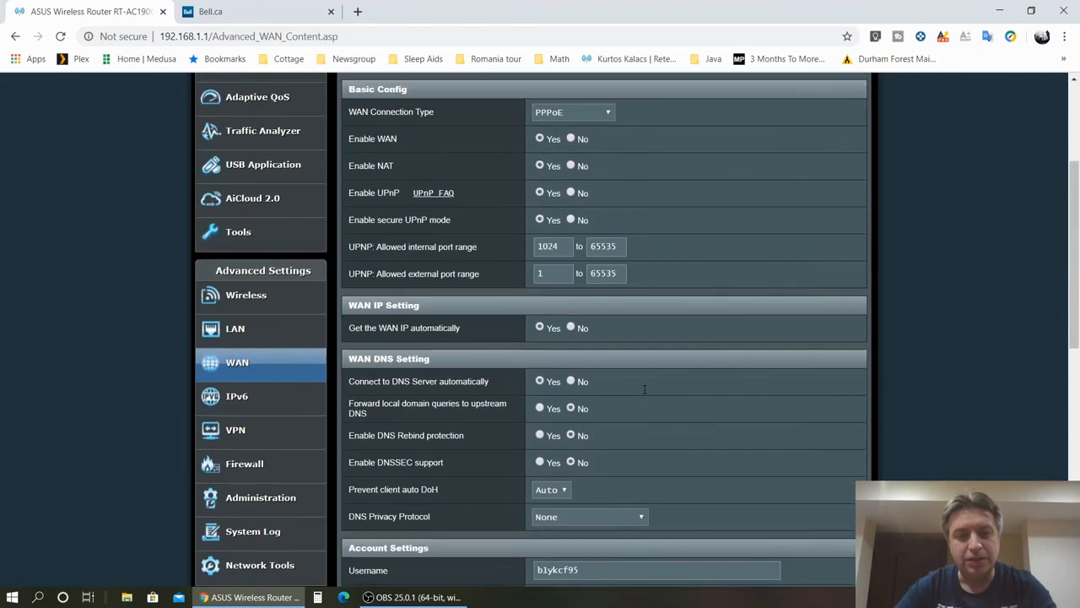
- Go to LAN > IPTV and confirm manual ISP profile with Internet VID 35
{"action": "left_click", "coordinate": [235, 329]}
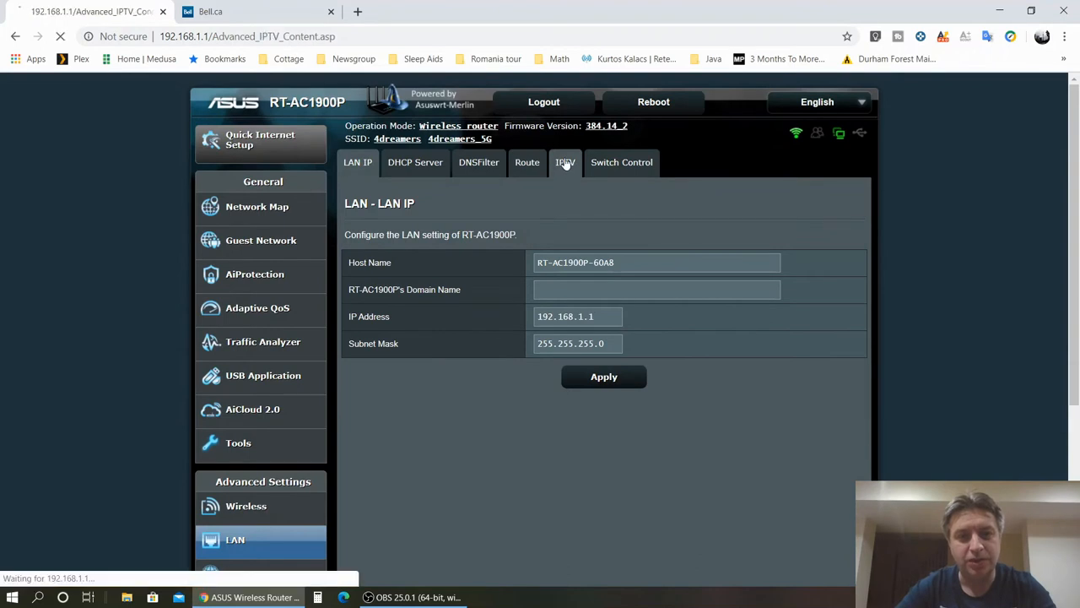
{"action": "left_click", "coordinate": [566, 162]}
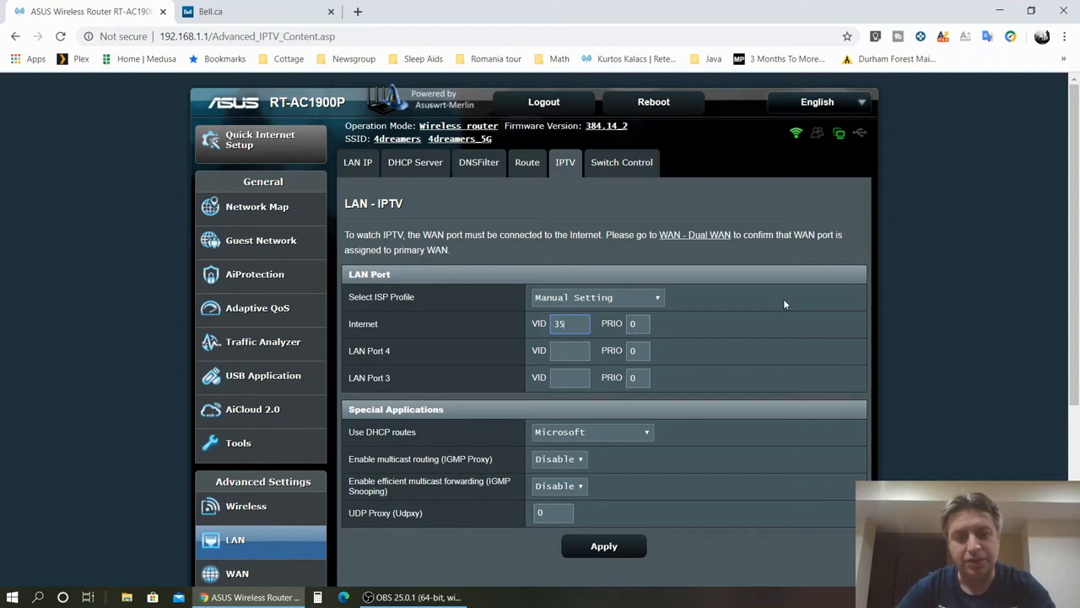
{"action": "mouse_move", "coordinate": [780, 324]}
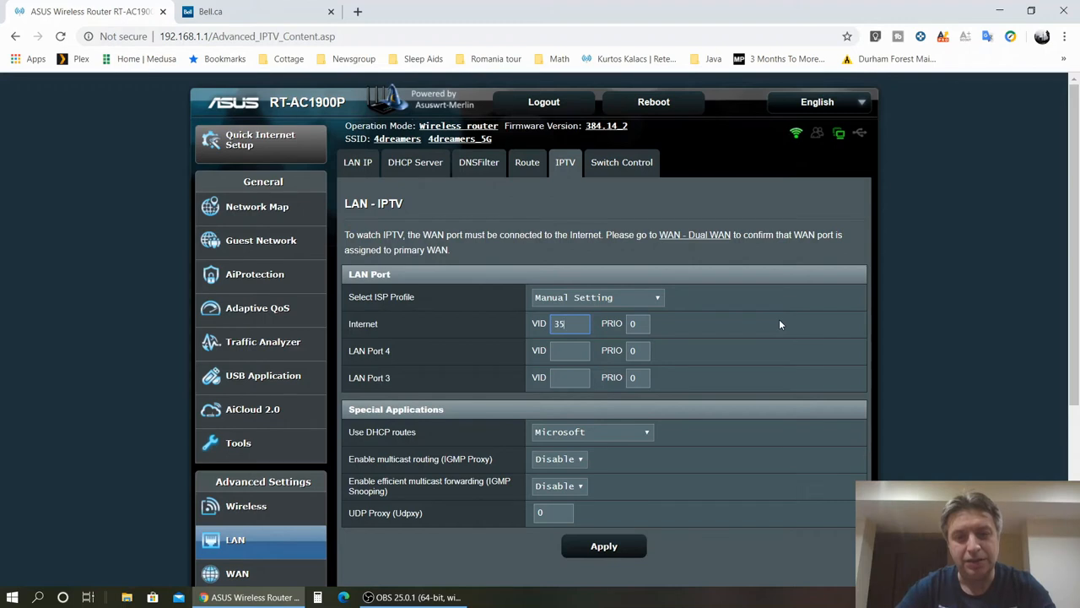
{"action": "left_click", "coordinate": [569, 349]}
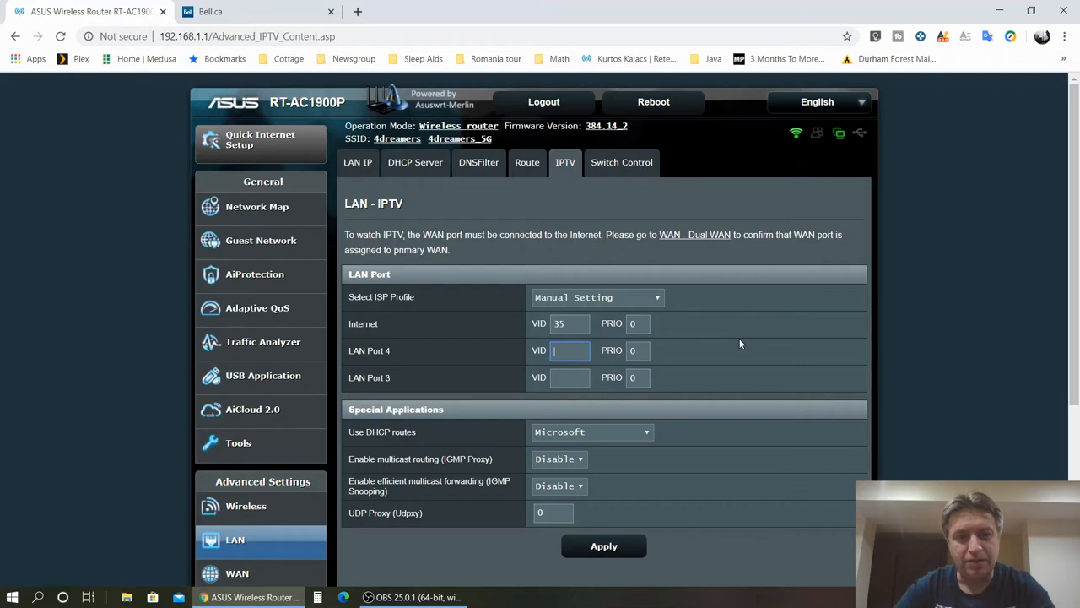
{"action": "mouse_move", "coordinate": [124, 223]}
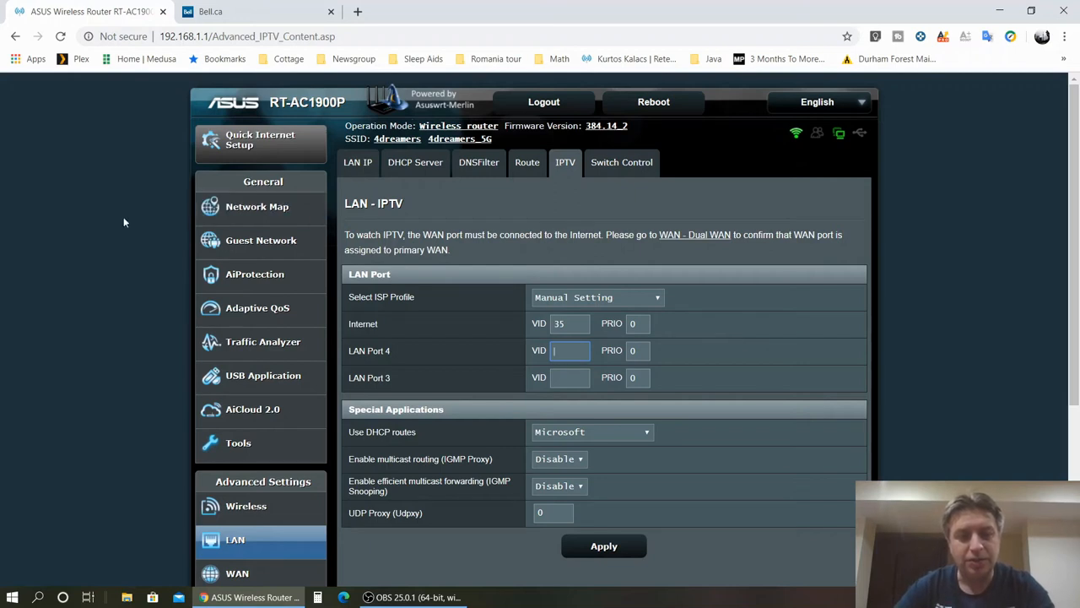
{"action": "mouse_move", "coordinate": [243, 243]}
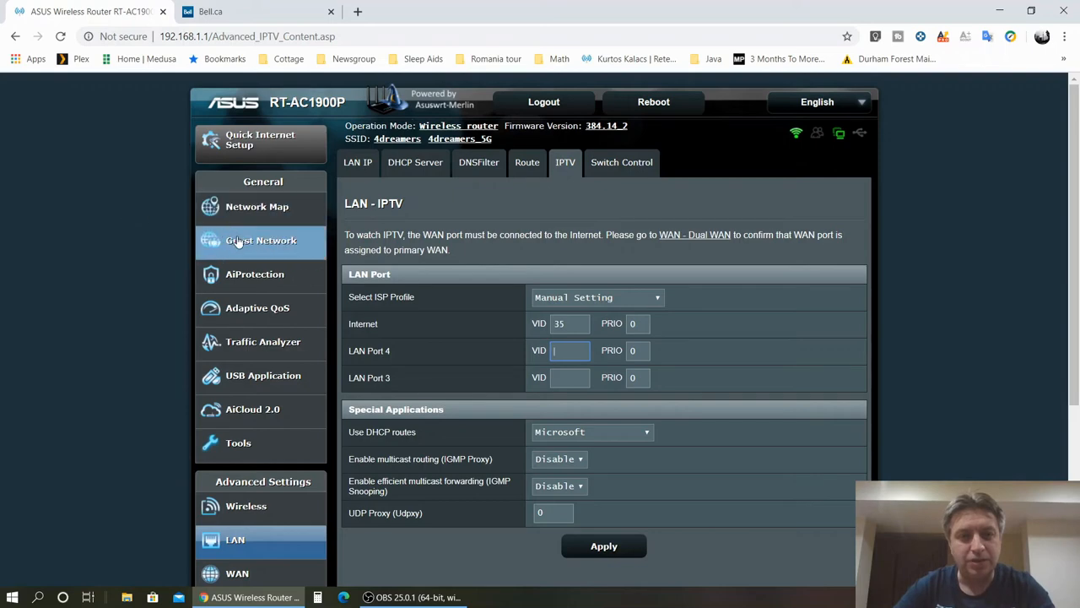
- Go to the router's Guest Network page showing 2.4GHz and 5GHz guests disabled
{"action": "left_click", "coordinate": [260, 239]}
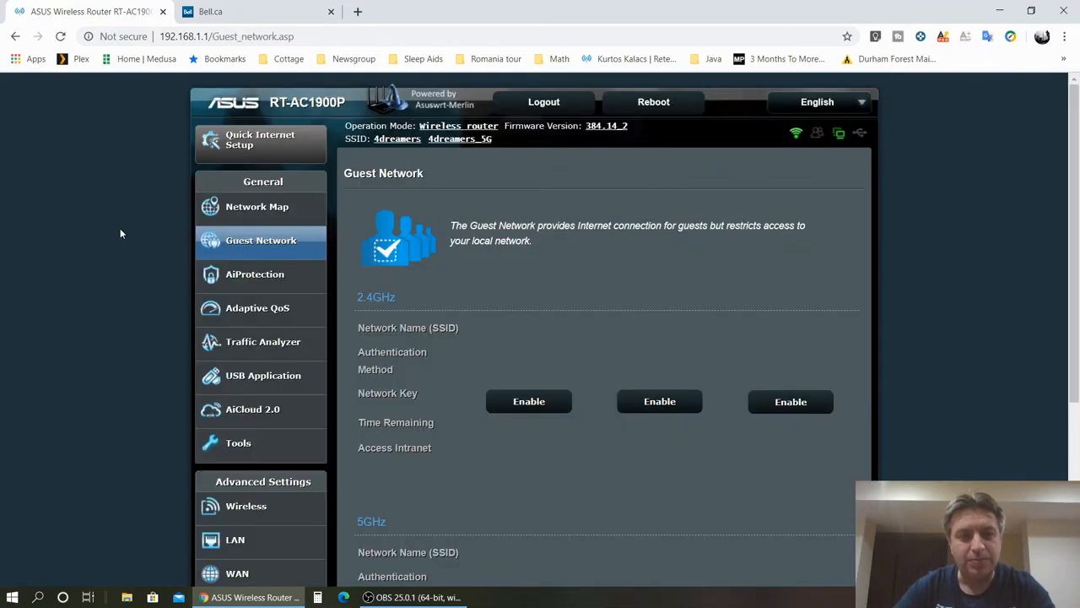
{"action": "mouse_move", "coordinate": [550, 281]}
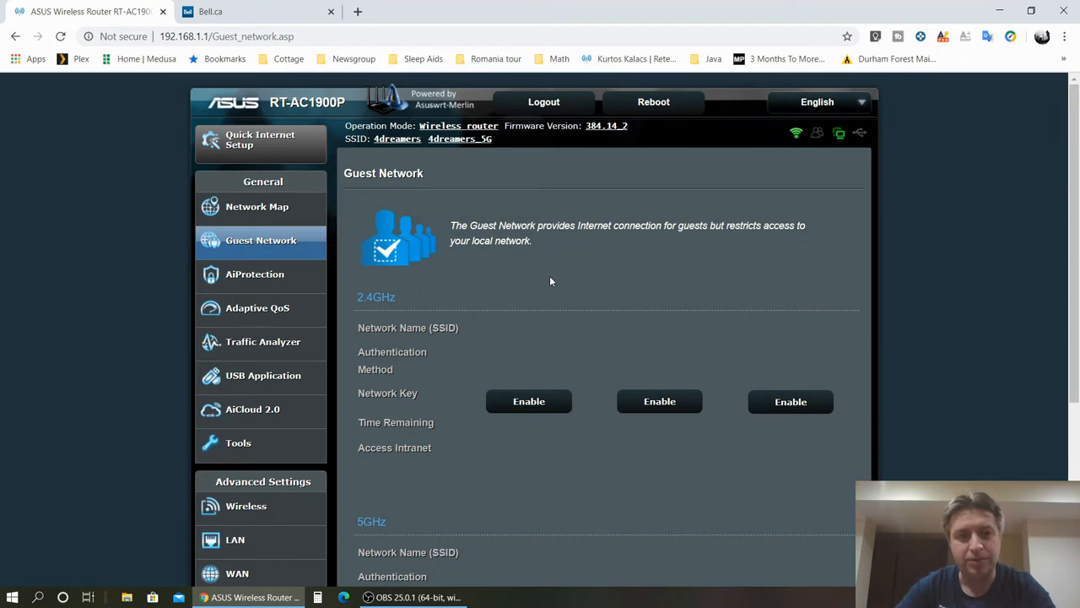
{"action": "mouse_move", "coordinate": [358, 13]}
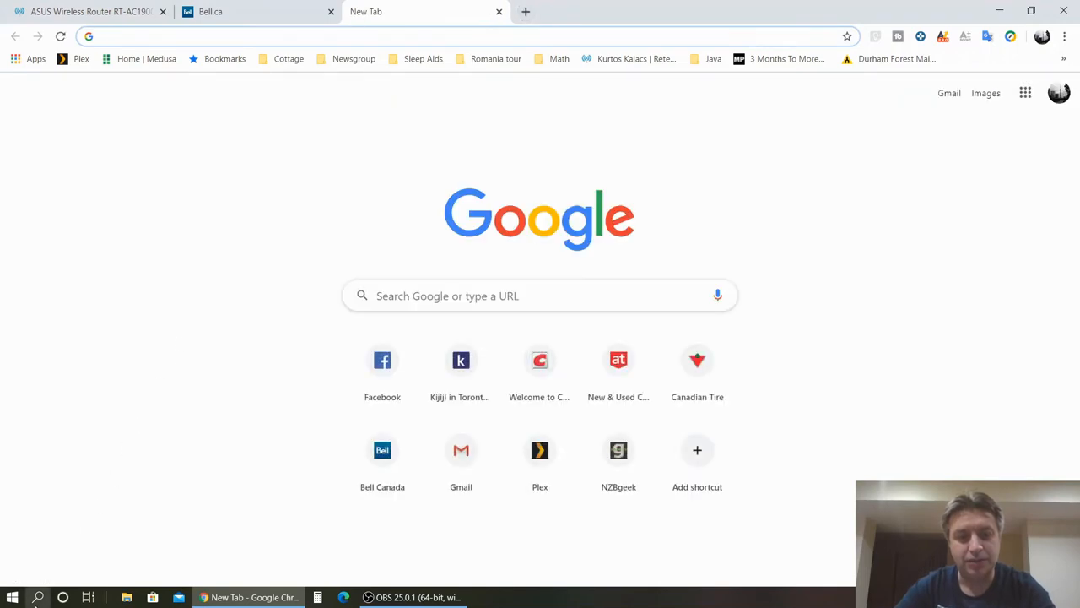
- Launch Speedtest from the Start menu and start a test on the Bell Canada server
{"action": "type", "text": "tes"}
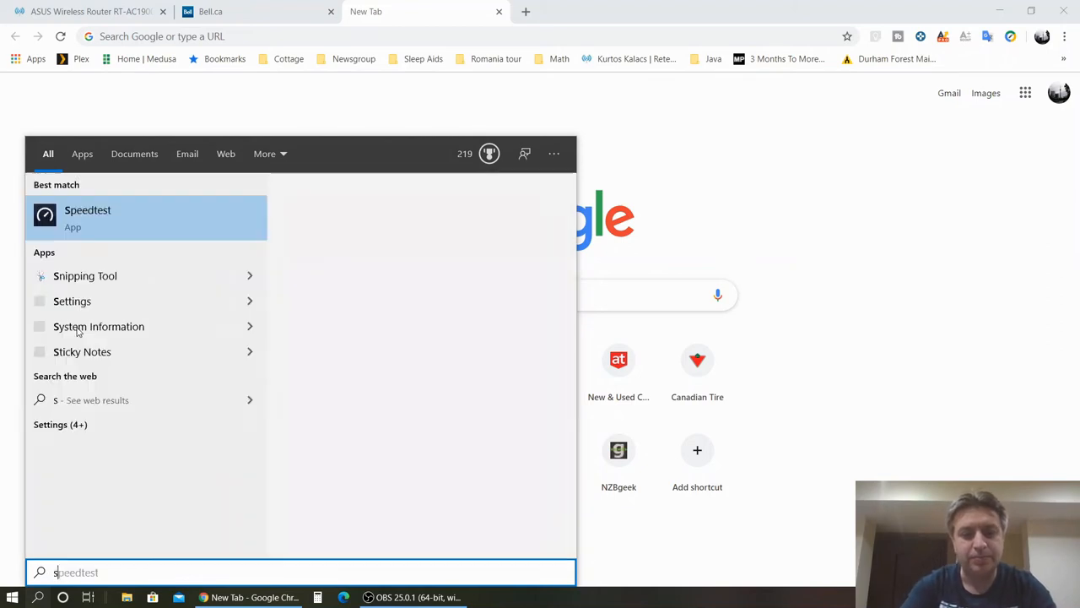
{"action": "left_click", "coordinate": [88, 216]}
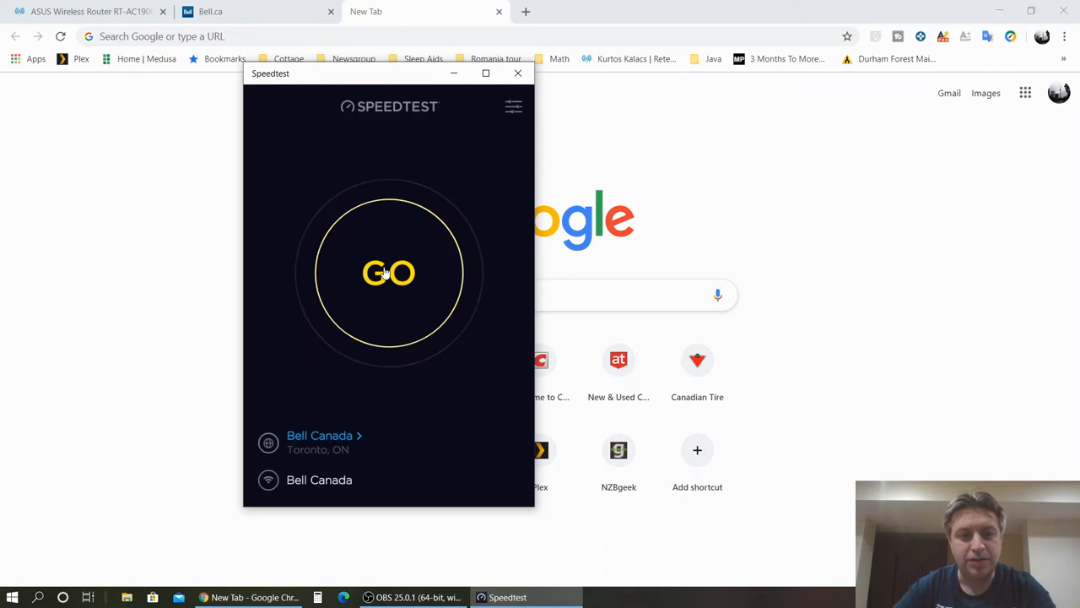
{"action": "left_click", "coordinate": [389, 274]}
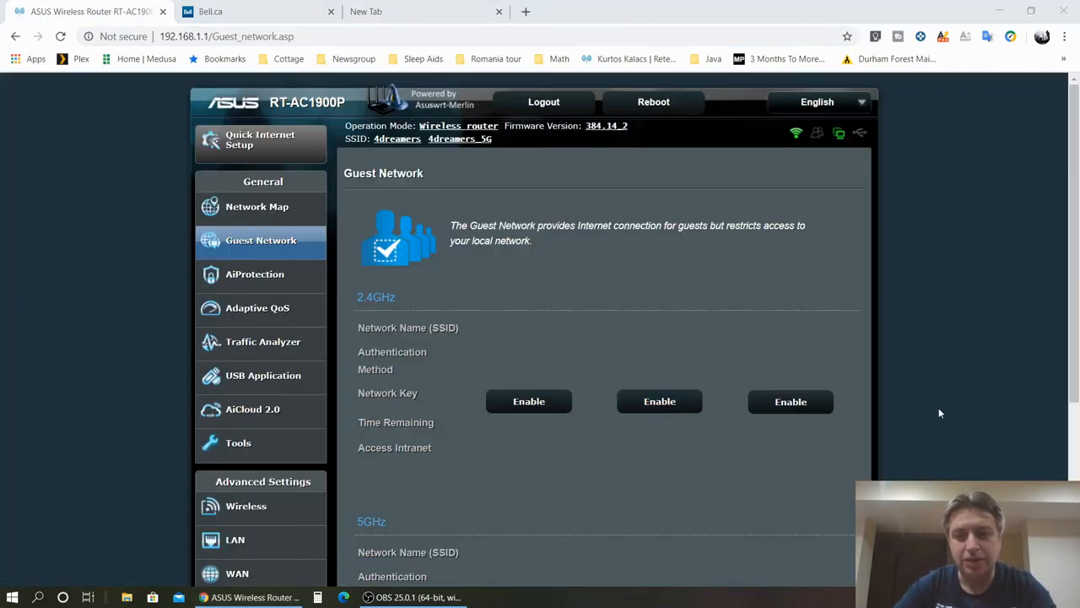
{"action": "mouse_move", "coordinate": [455, 311]}
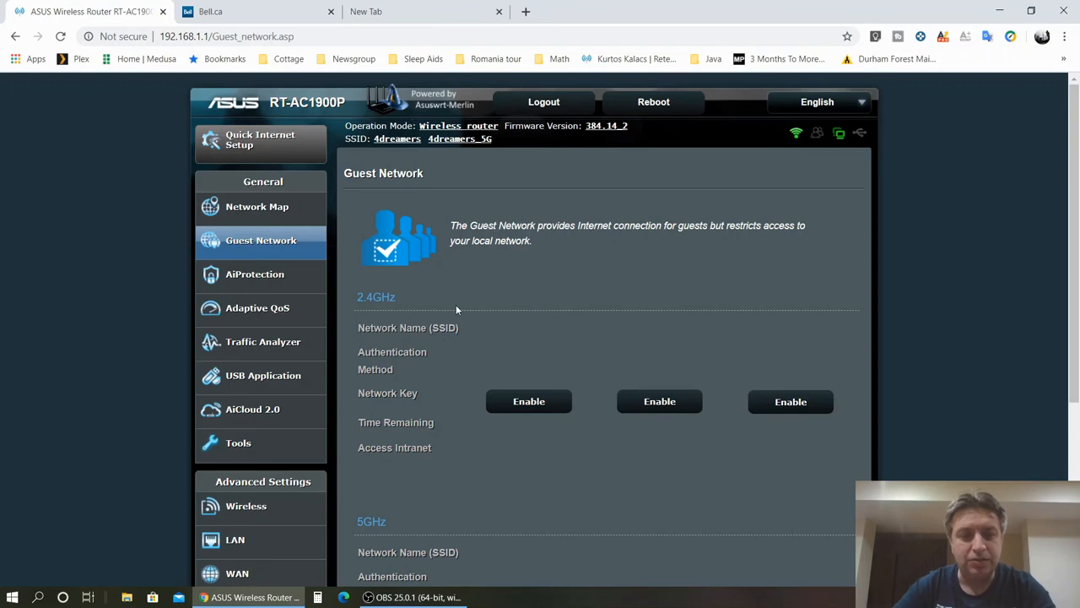
{"action": "mouse_move", "coordinate": [295, 247]}
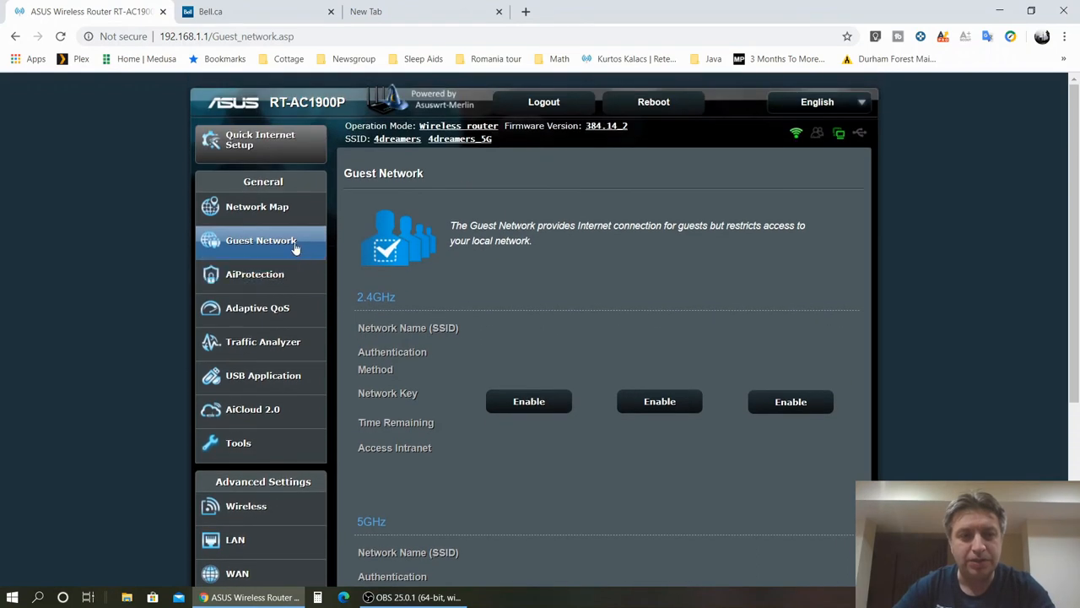
- Return to Network Map confirming Connected status, WAN IP, 21 clients and port statuses
{"action": "left_click", "coordinate": [257, 206]}
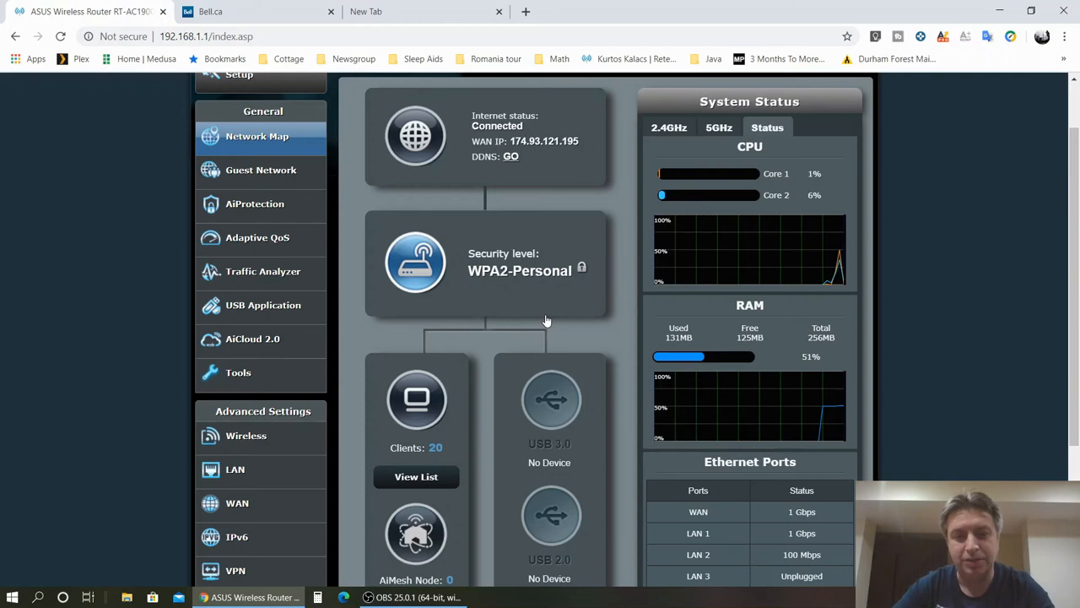
{"action": "mouse_move", "coordinate": [561, 325]}
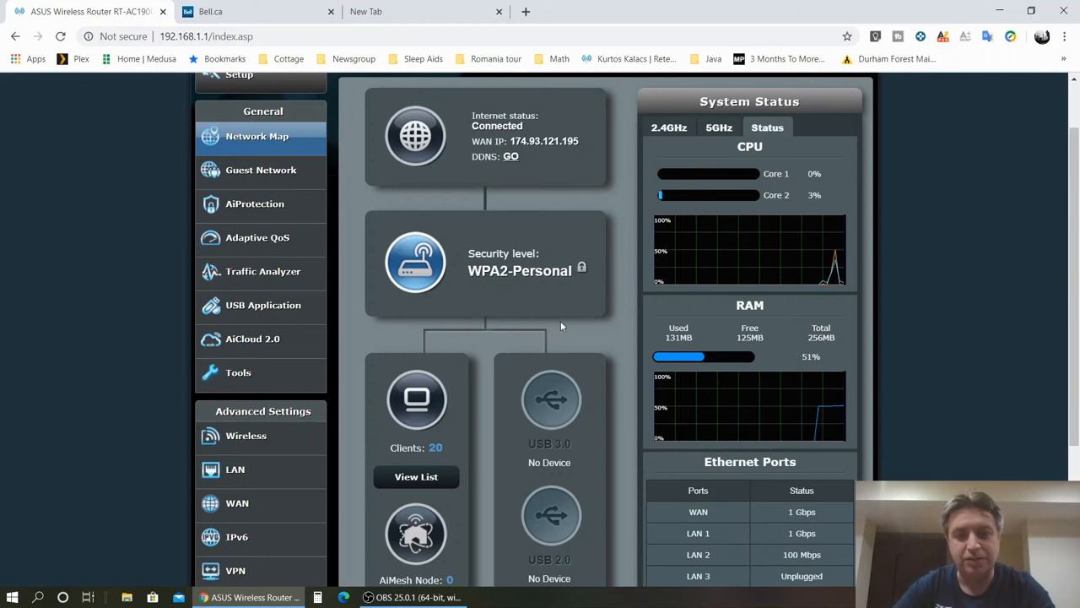
{"action": "mouse_move", "coordinate": [574, 324]}
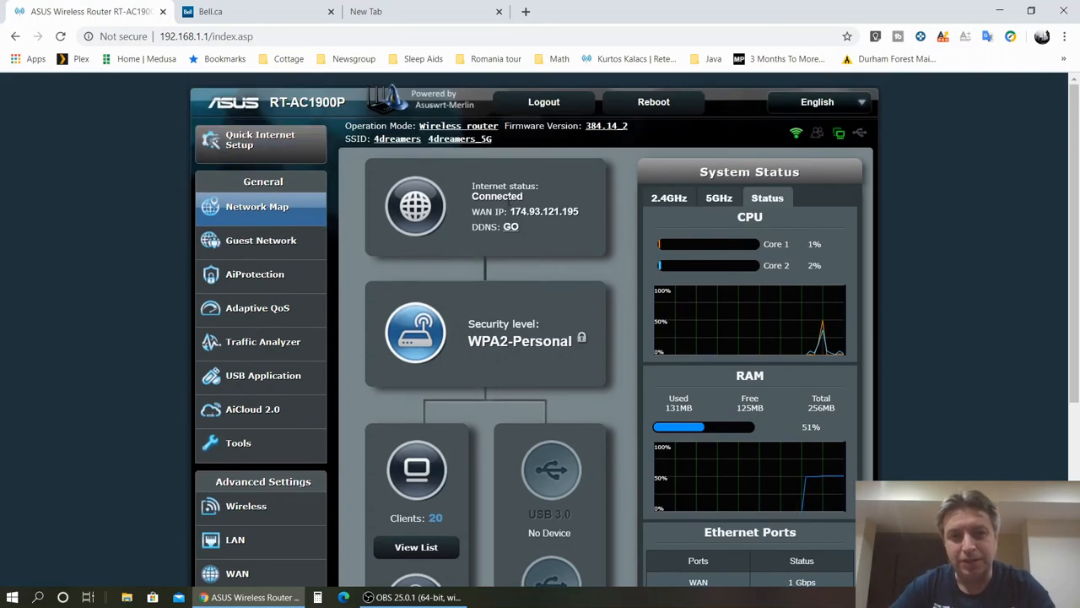
{"action": "scroll", "scroll_direction": "down", "scroll_amount": 3}
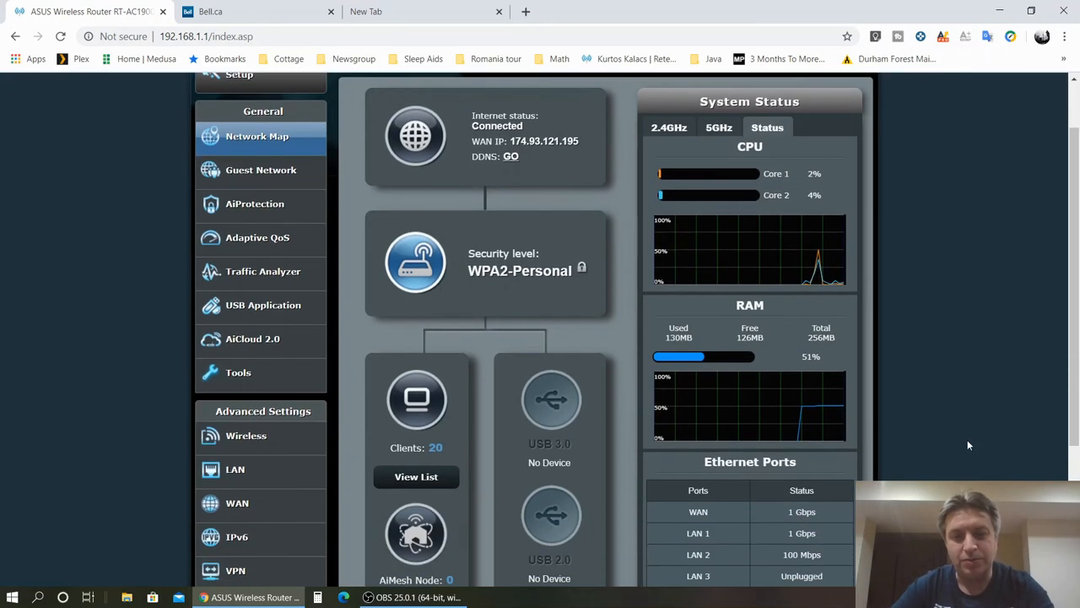
{"action": "mouse_move", "coordinate": [795, 398]}
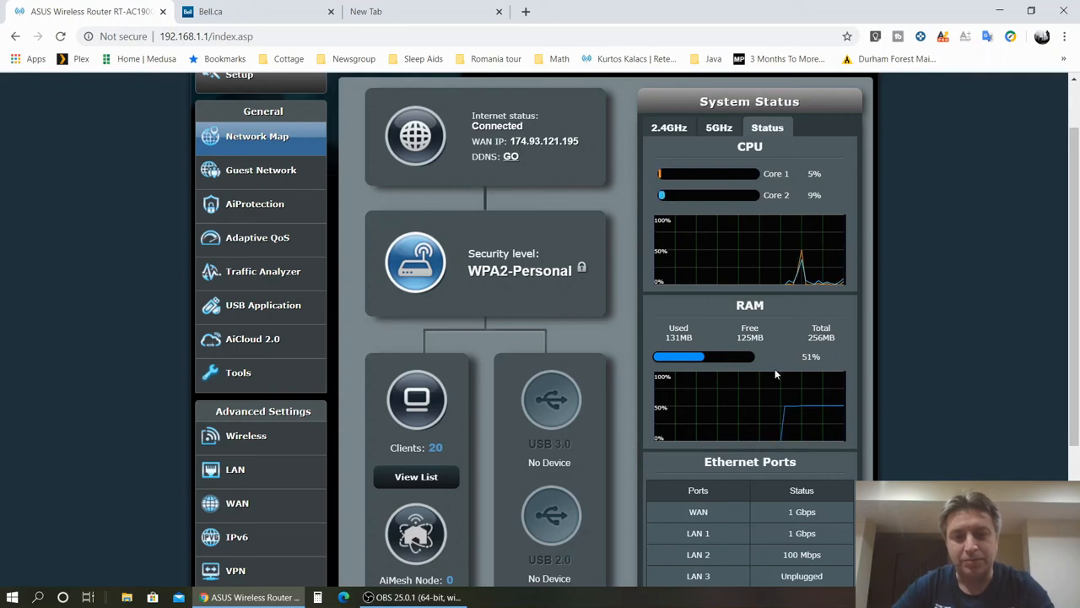
{"action": "mouse_move", "coordinate": [961, 418]}
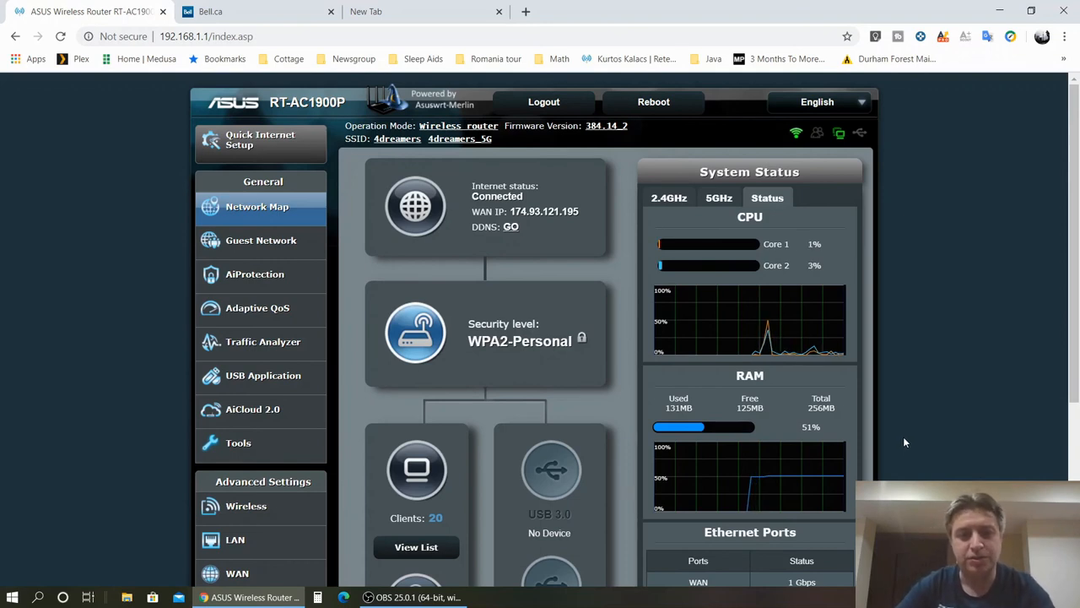
{"action": "mouse_move", "coordinate": [896, 373]}
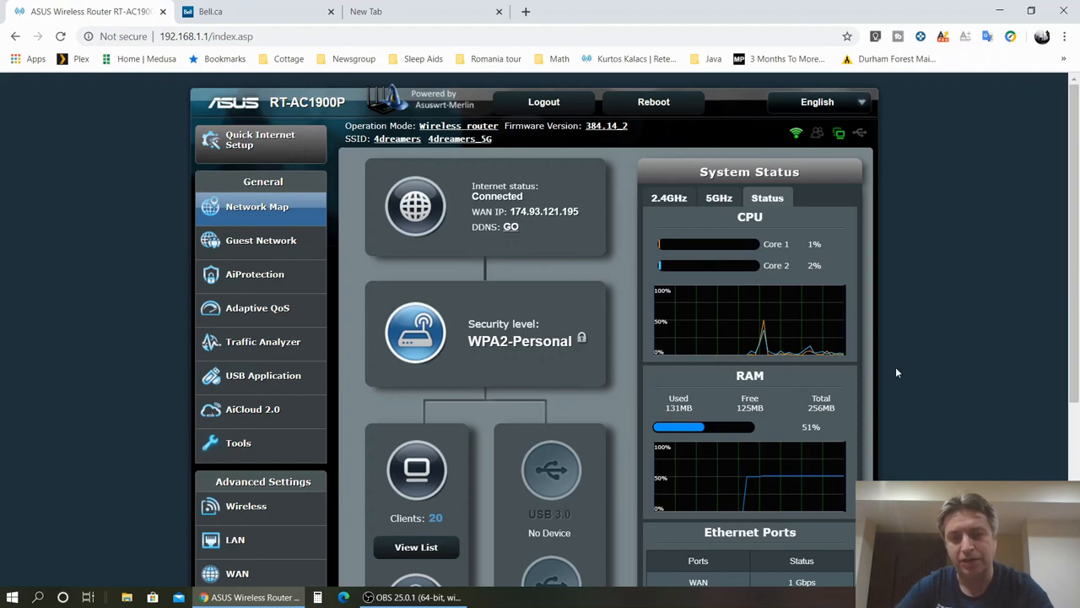
{"action": "mouse_move", "coordinate": [125, 375]}
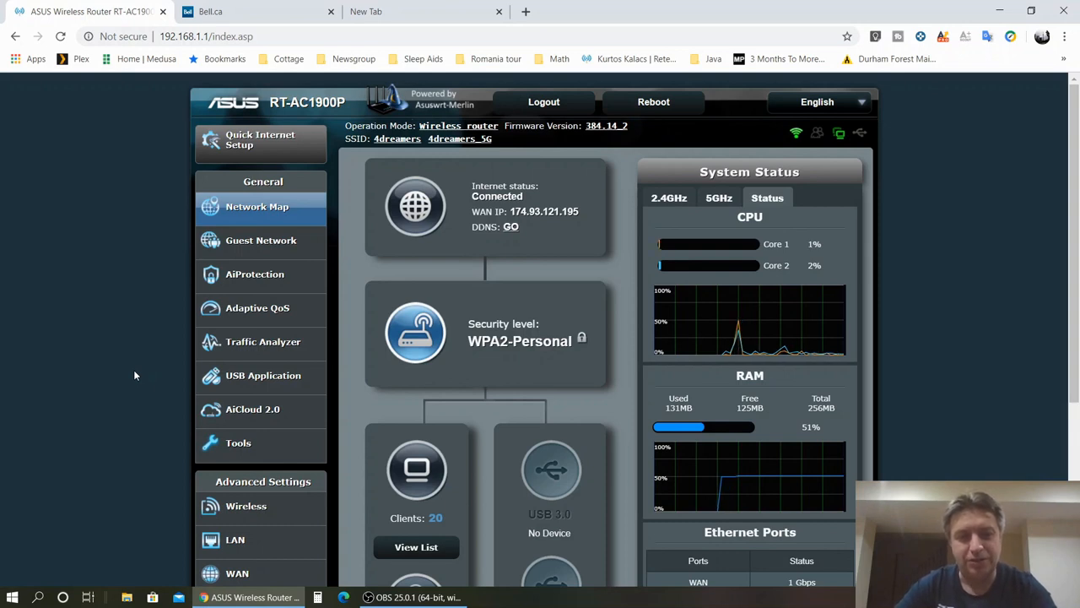
{"action": "mouse_move", "coordinate": [138, 374]}
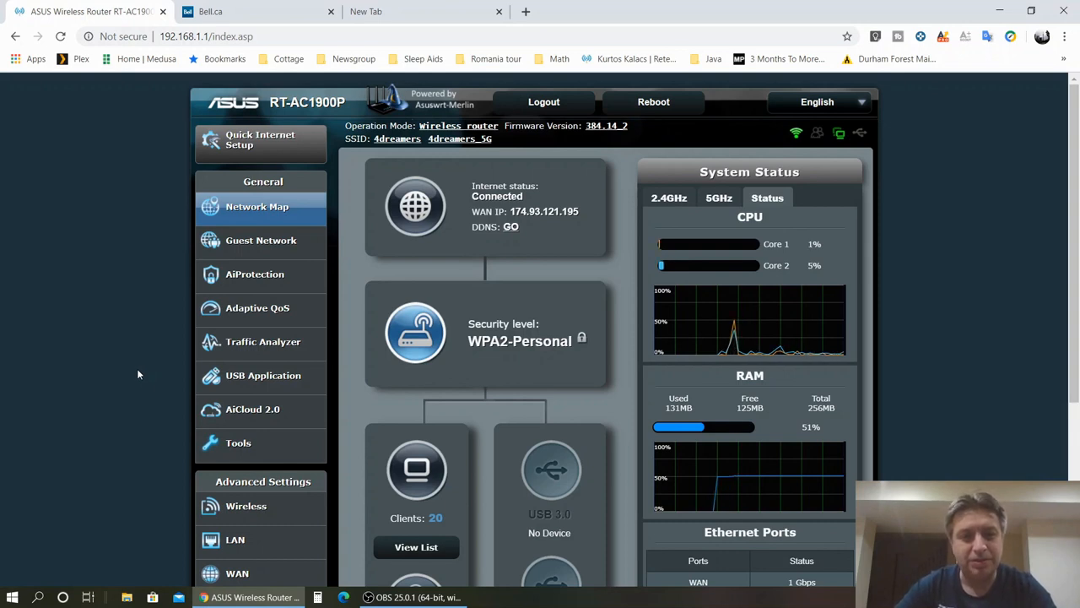
{"action": "scroll", "scroll_direction": "down", "scroll_amount": 3}
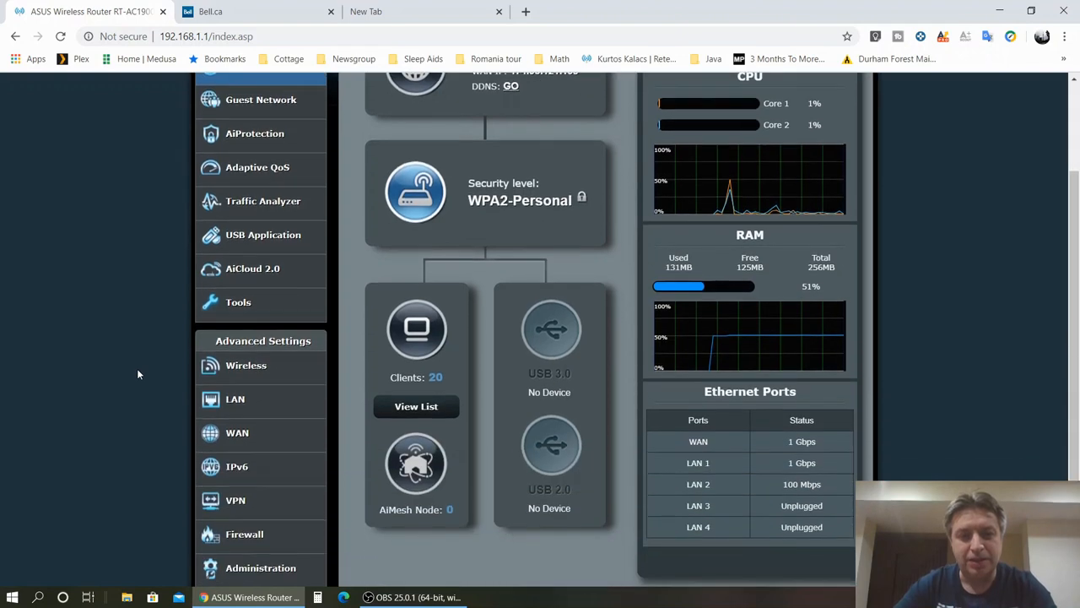
{"action": "scroll", "scroll_direction": "down", "scroll_amount": 3}
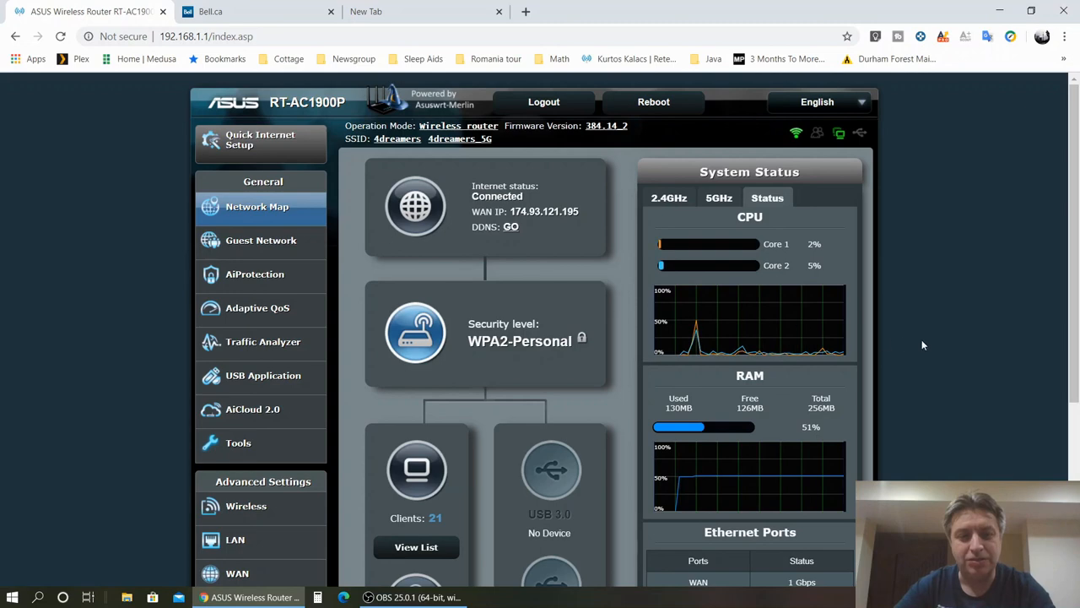
{"action": "scroll", "scroll_direction": "down", "scroll_amount": 3}
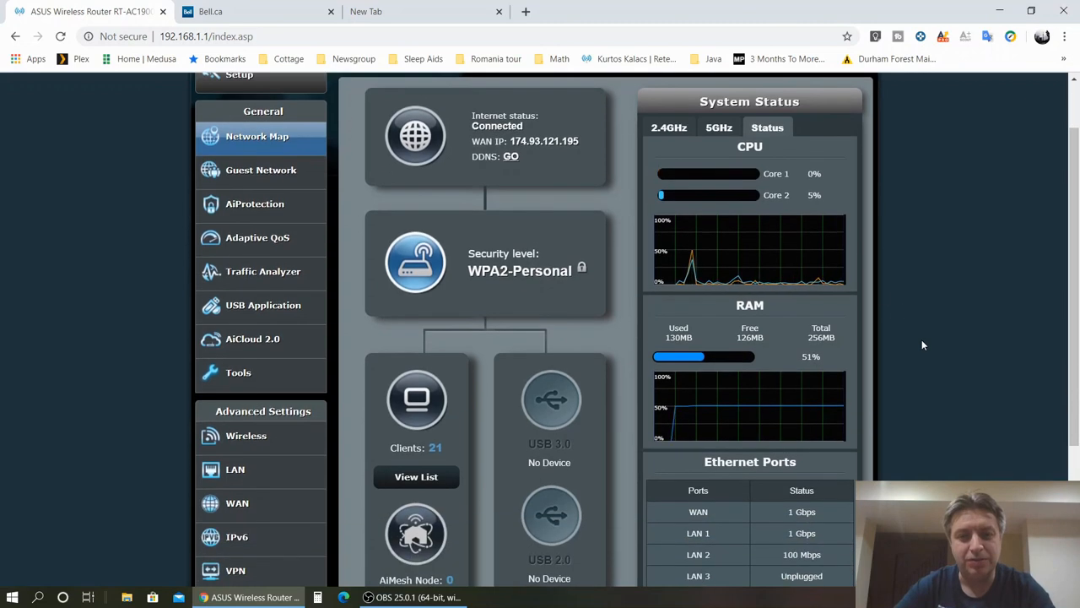
{"action": "mouse_move", "coordinate": [928, 347]}
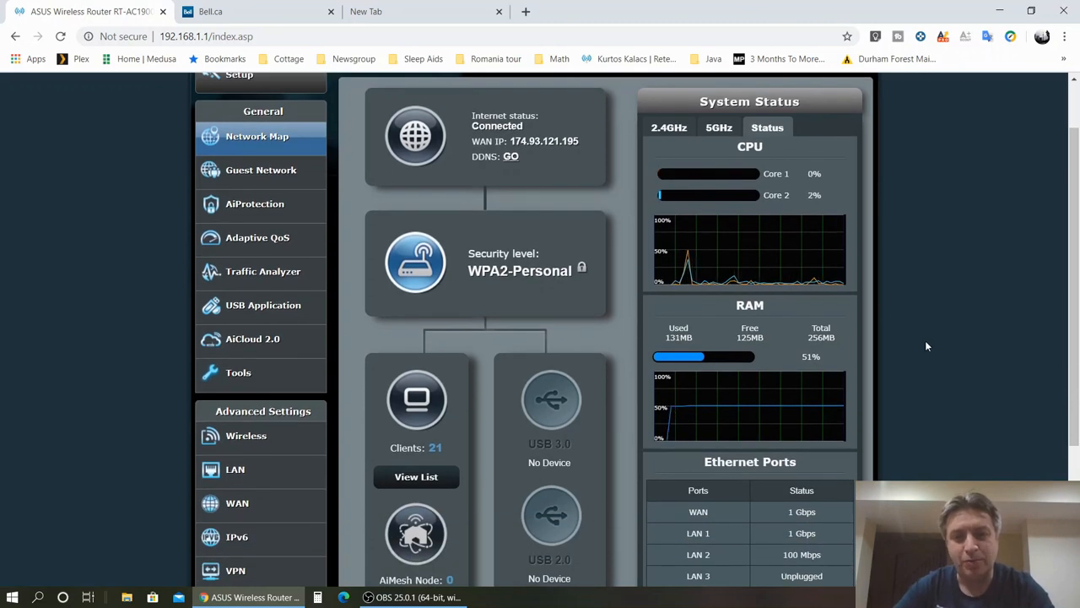